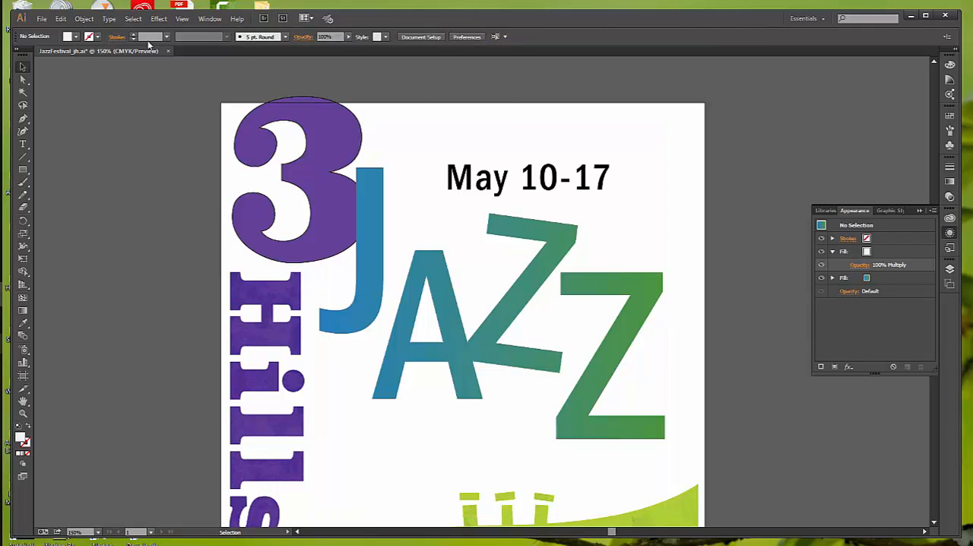
Scroll to the trumpet group and start a Drop Shadow effect from Effect > Stylize
click(158, 18)
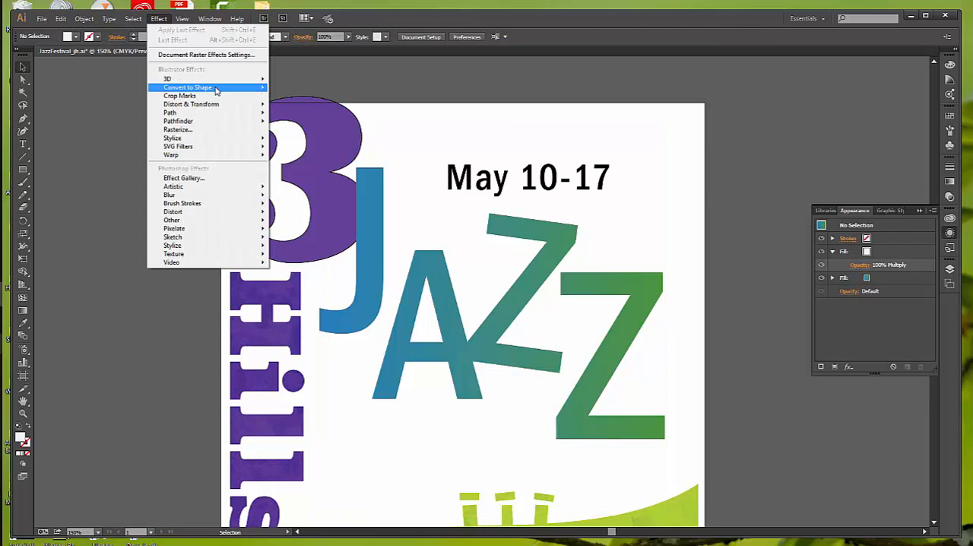
mouse_move(167, 79)
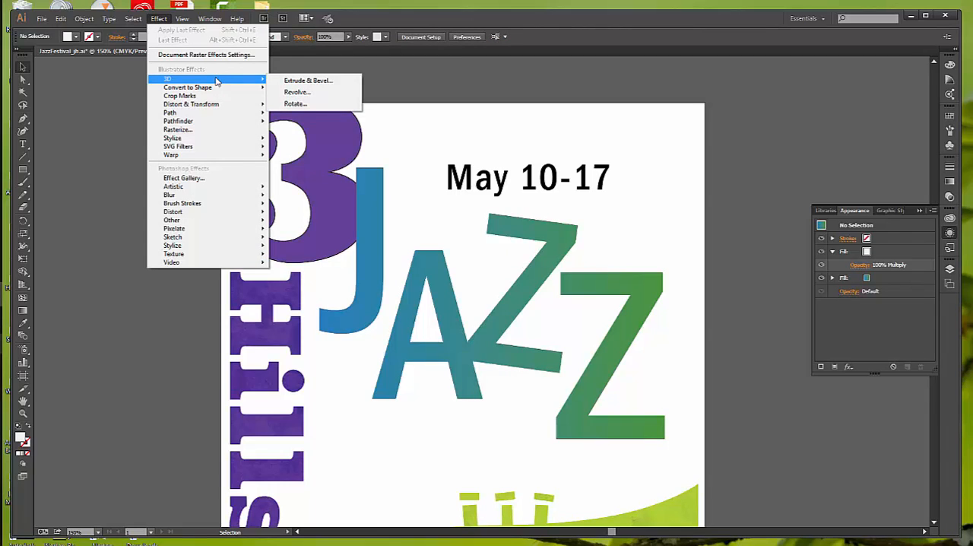
mouse_move(180, 95)
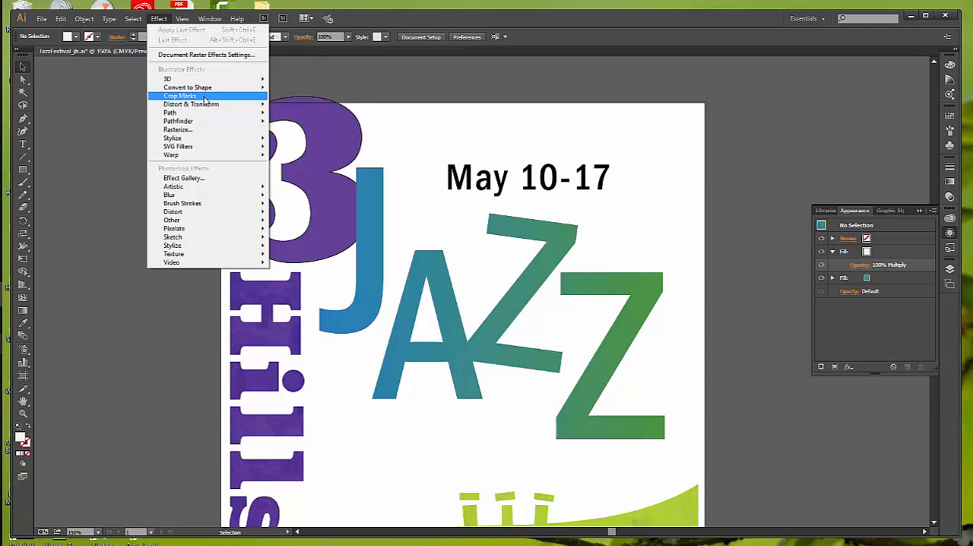
mouse_move(171, 112)
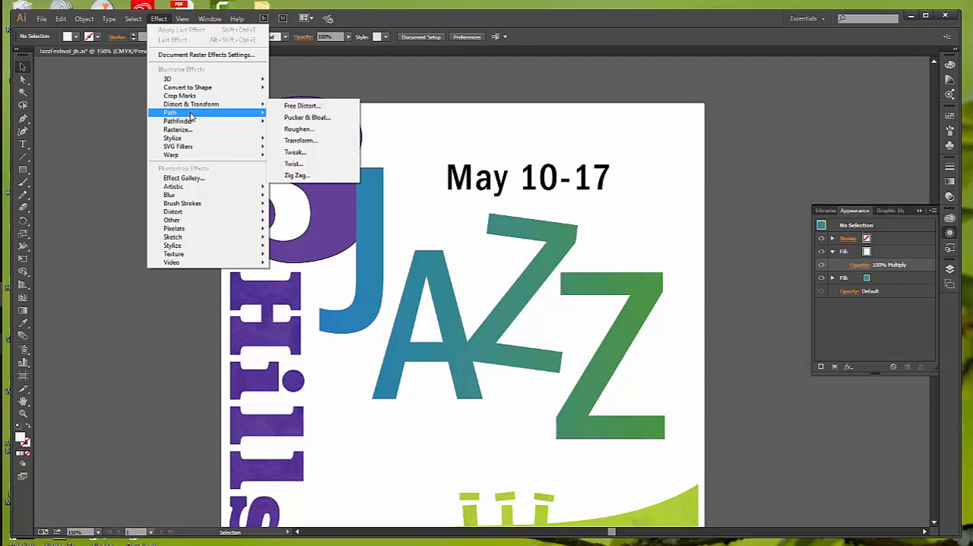
mouse_move(177, 129)
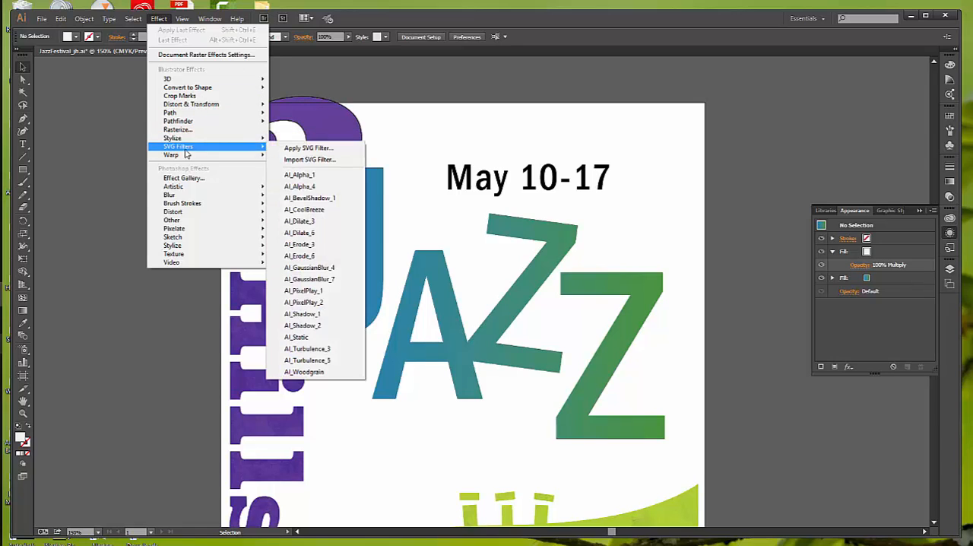
mouse_move(183, 177)
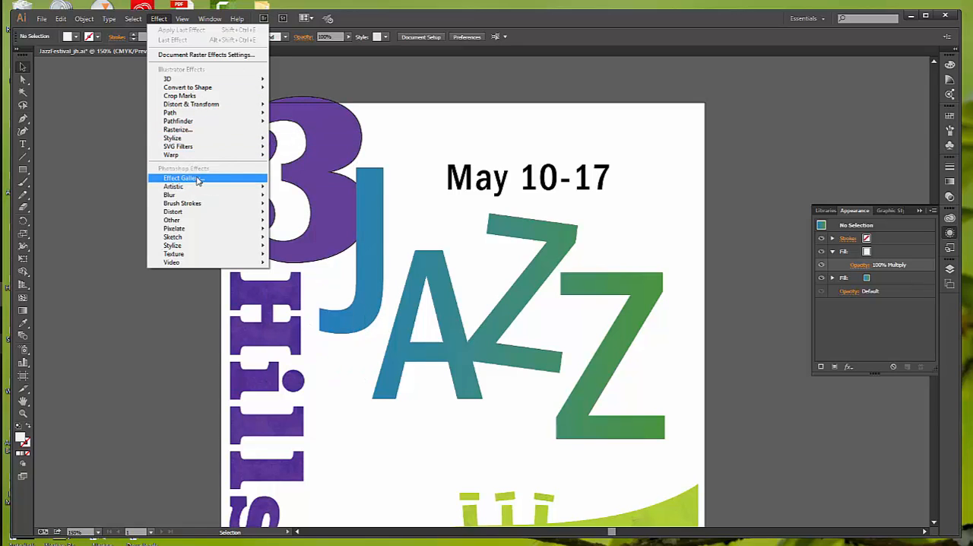
mouse_move(173, 186)
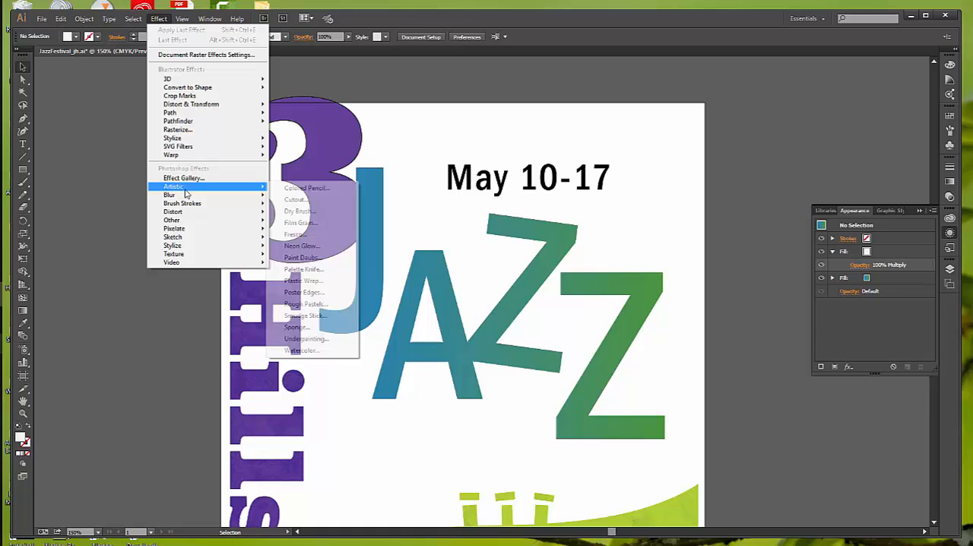
mouse_move(174, 211)
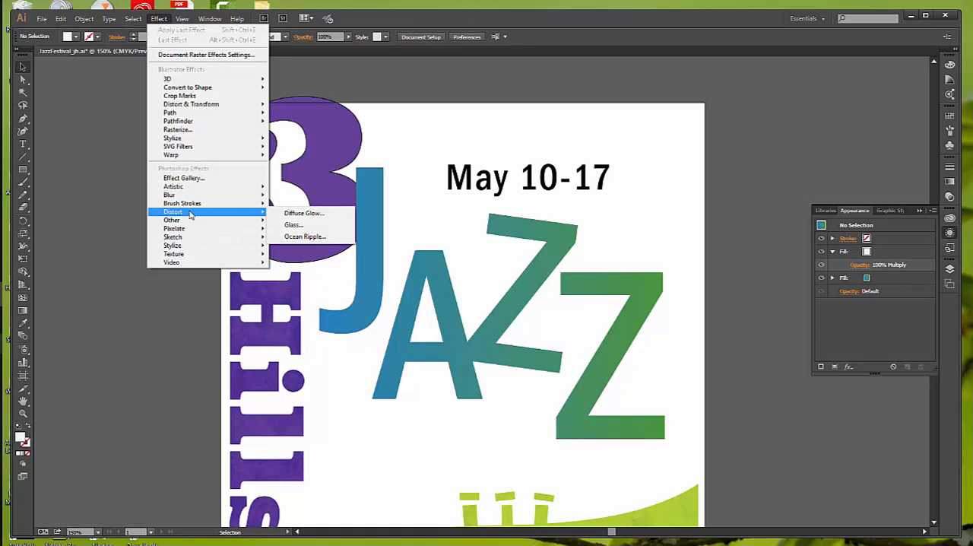
mouse_move(173, 237)
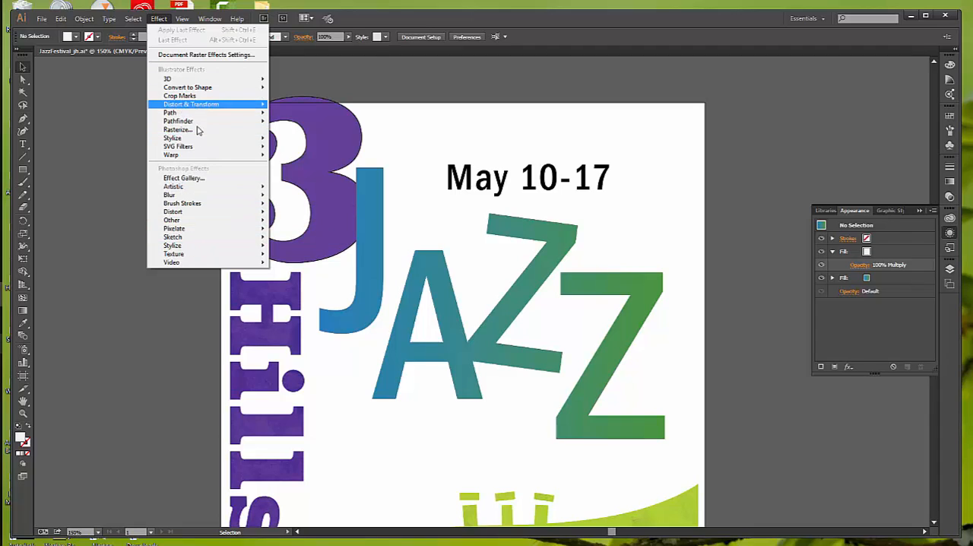
mouse_move(177, 129)
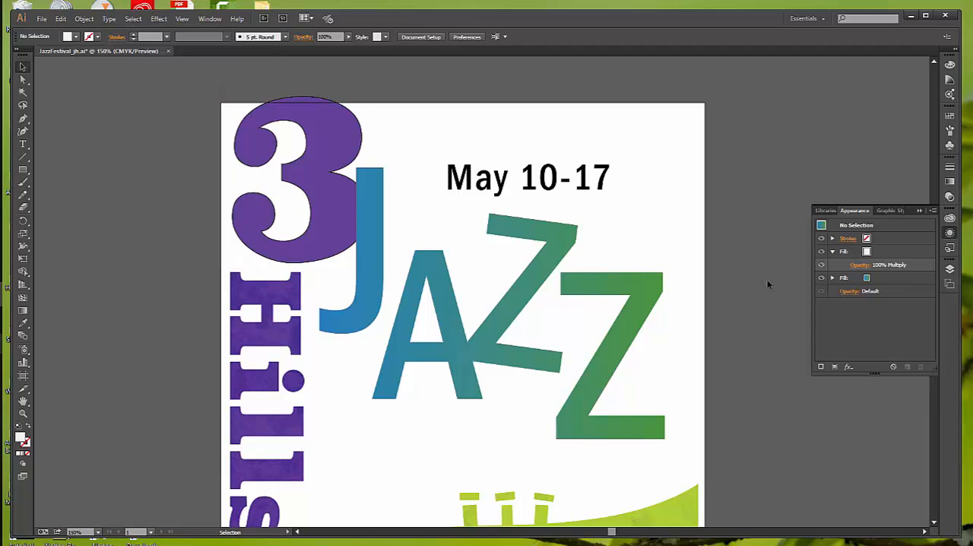
scroll(down, 3)
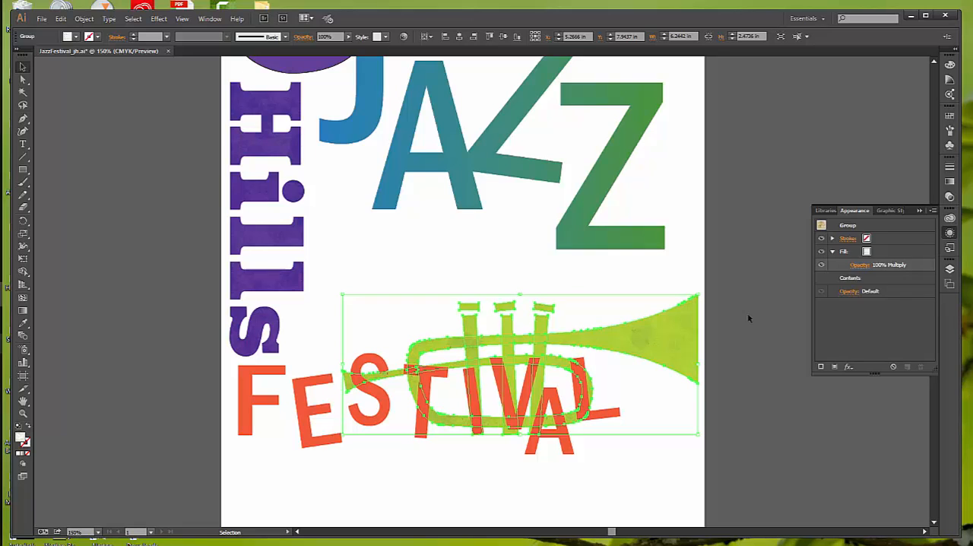
mouse_move(334, 152)
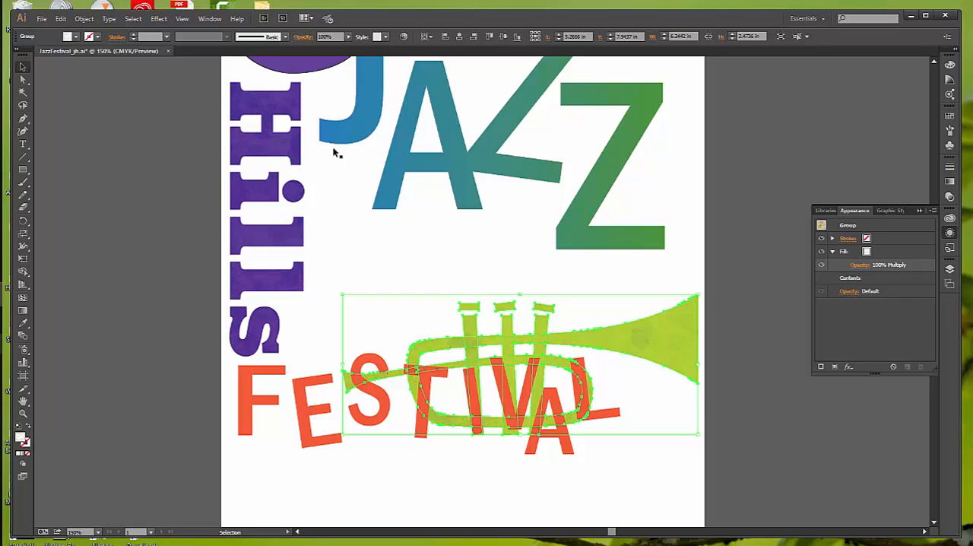
click(158, 18)
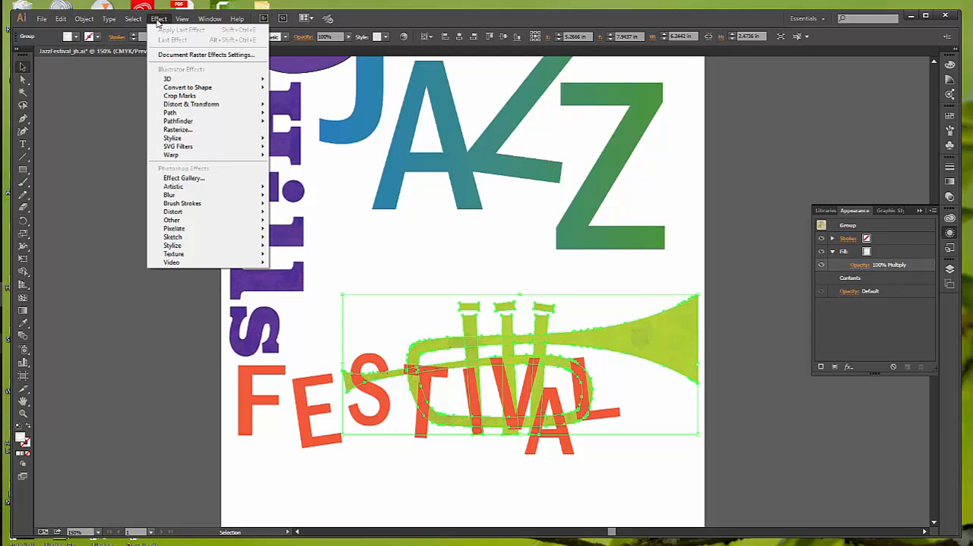
mouse_move(178, 120)
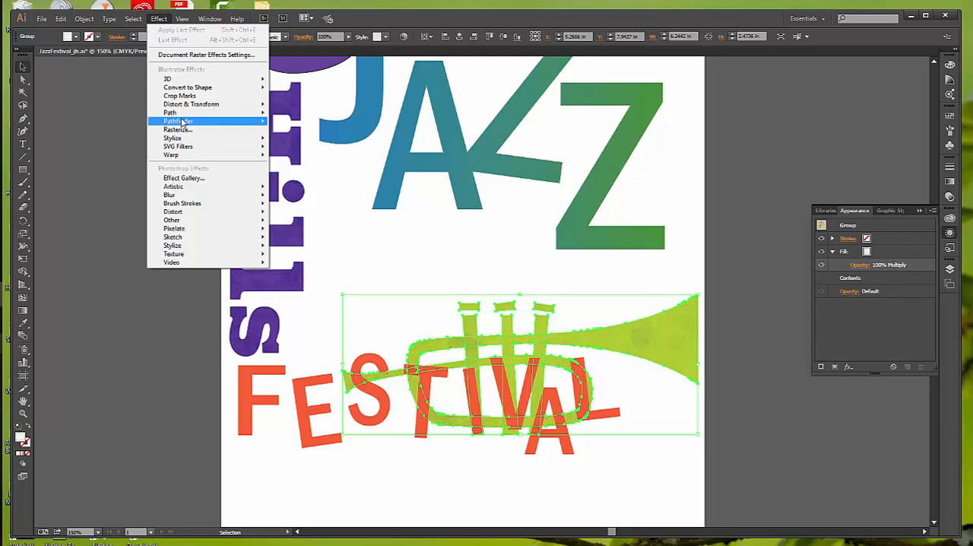
mouse_move(173, 138)
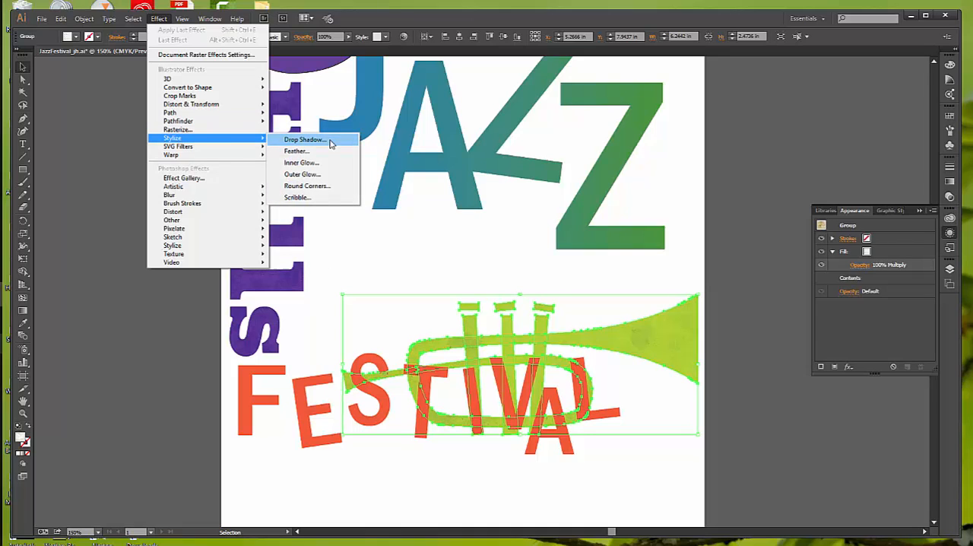
click(305, 139)
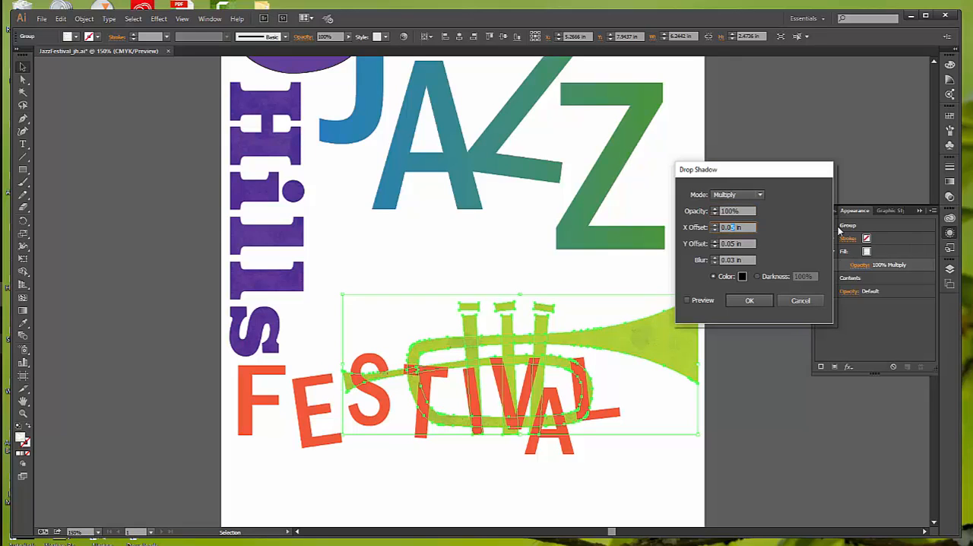
Set the shadow offsets to 0.03 in, blur 0.04 in, 50% darkness, with preview on
text(0.03 in)
click(738, 259)
text(0.2)
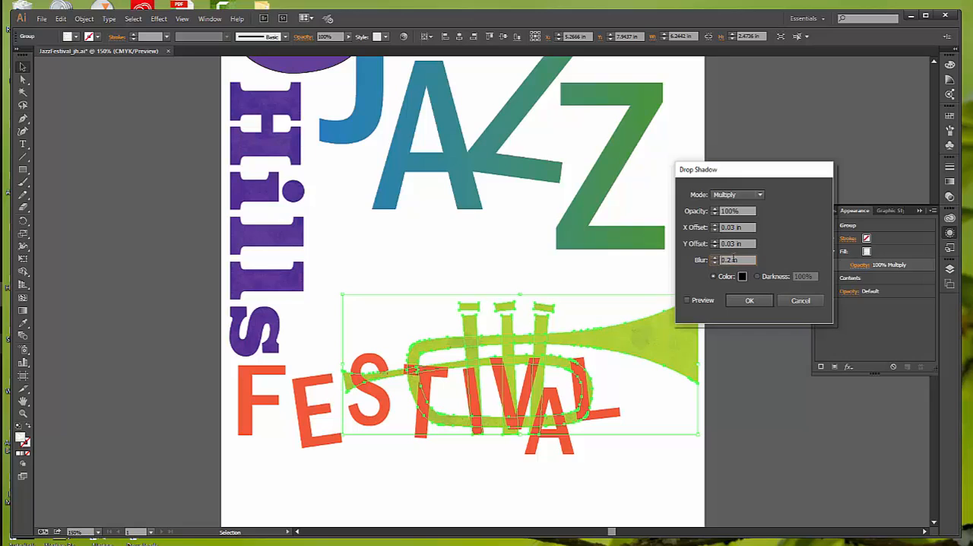
triple_click(734, 260)
text(0.04)
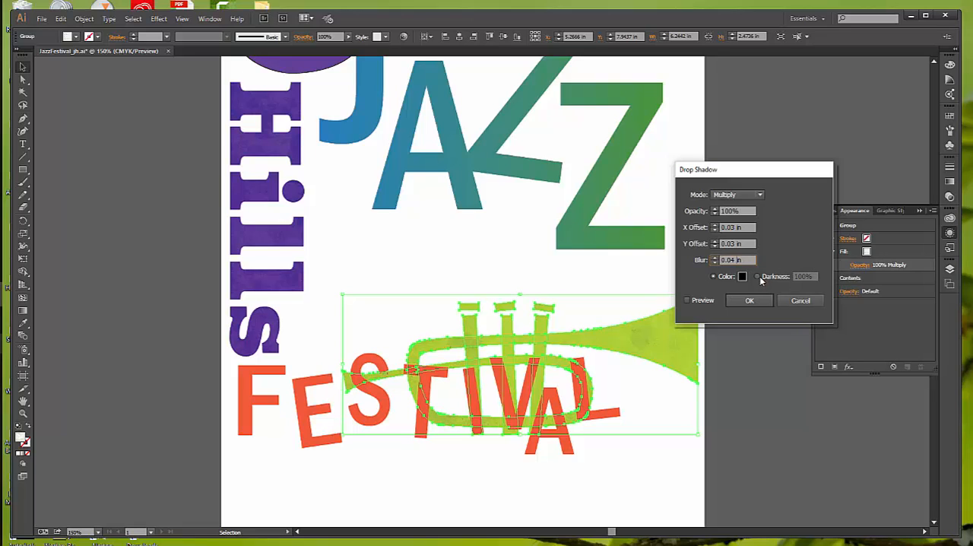
click(758, 276)
text(50)
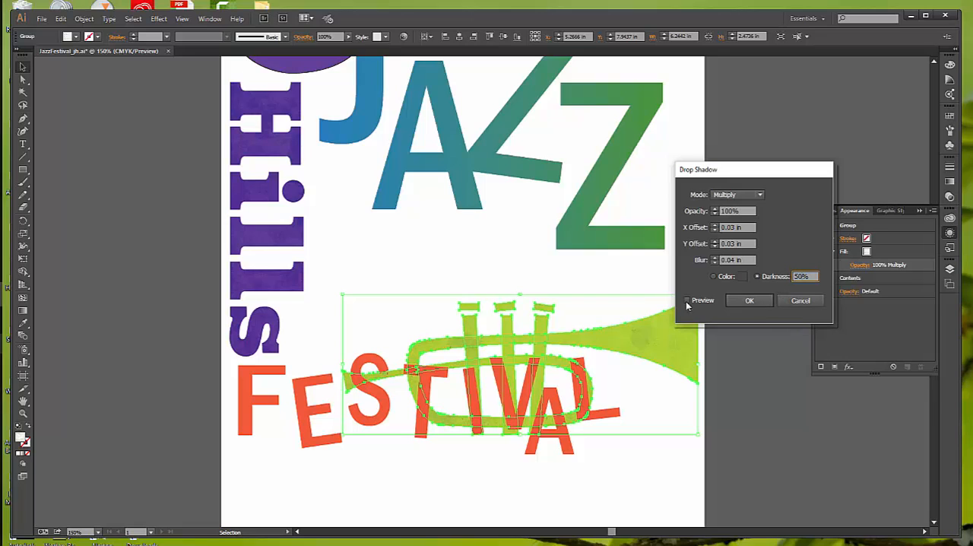
click(688, 299)
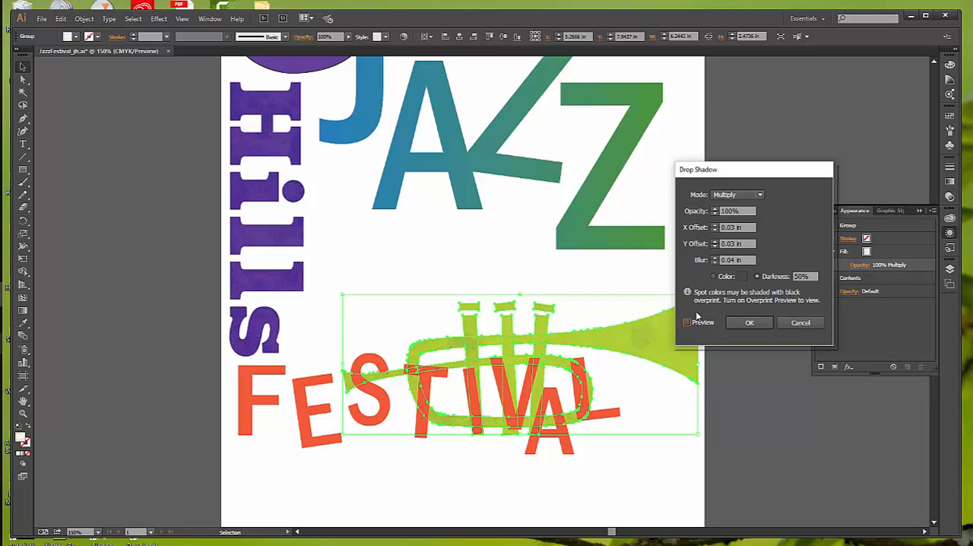
click(687, 321)
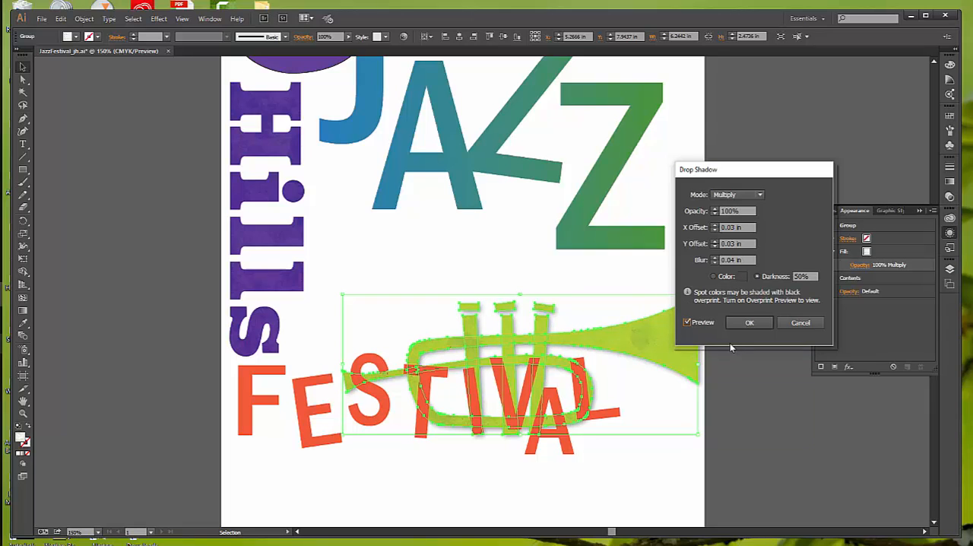
Apply the drop shadow to the trumpet group
click(749, 322)
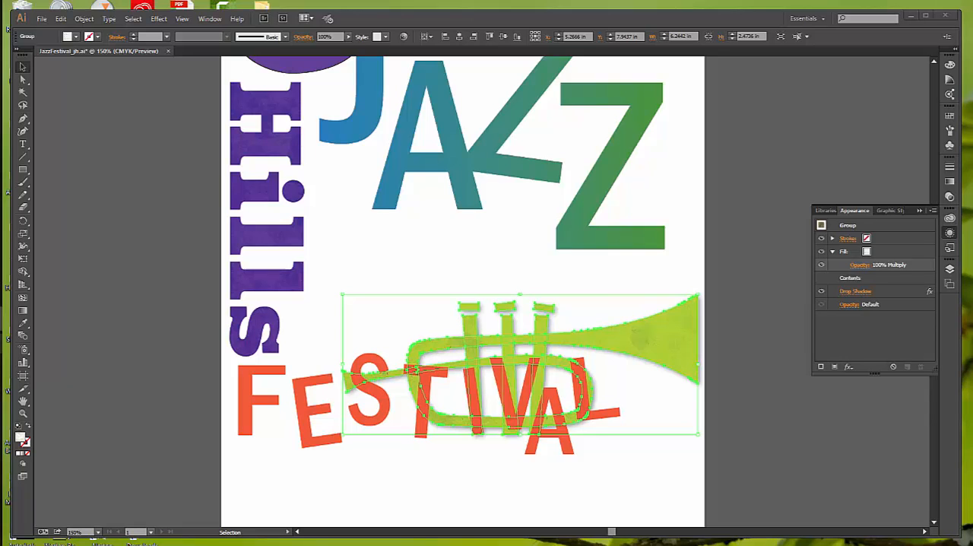
mouse_move(765, 349)
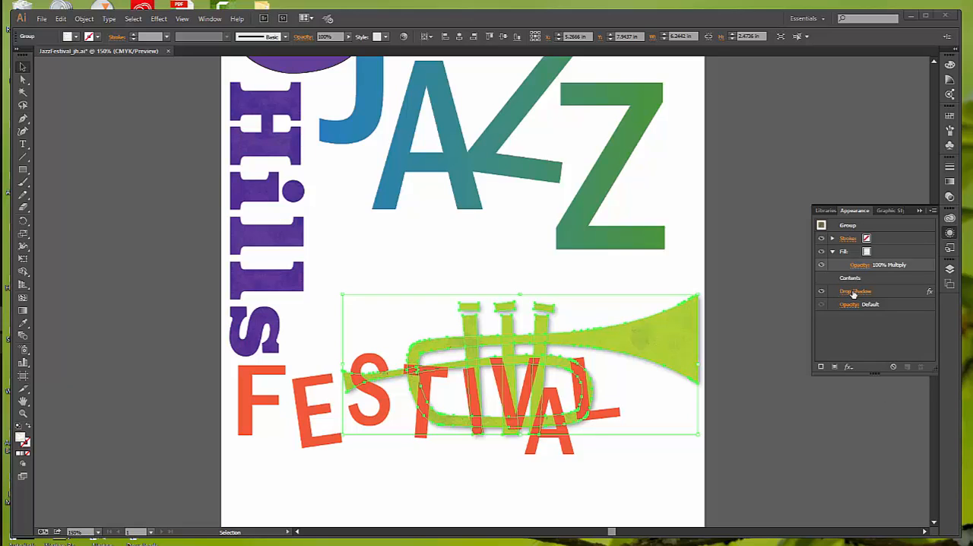
double_click(856, 291)
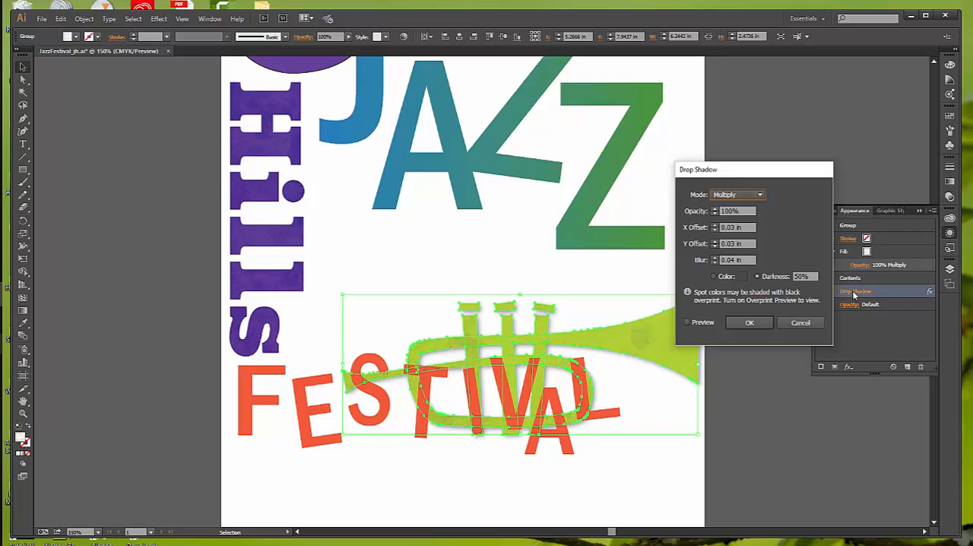
mouse_move(756, 195)
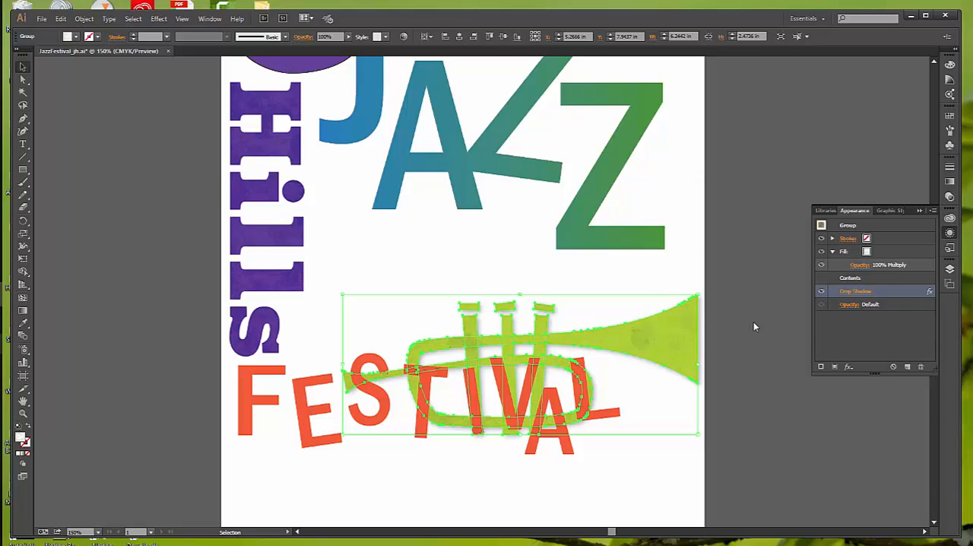
mouse_move(546, 264)
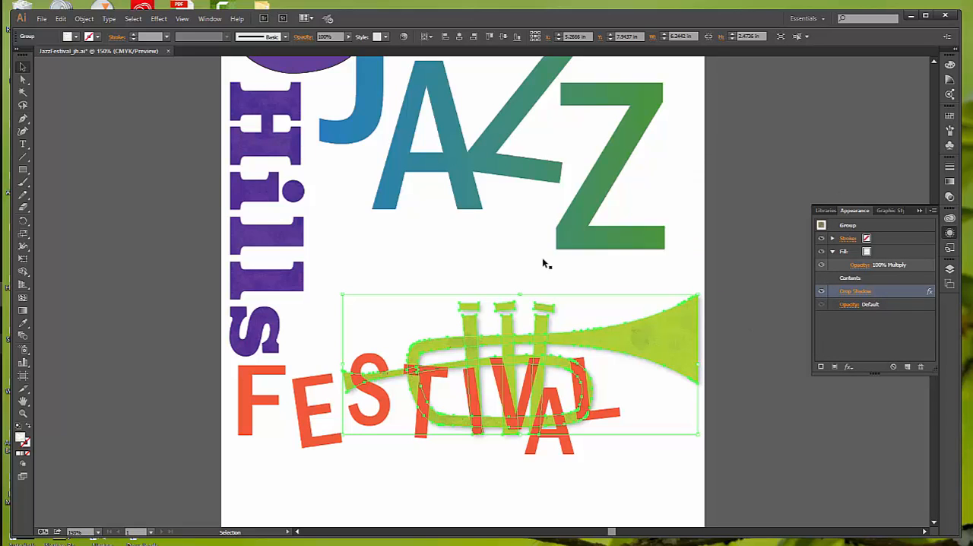
Ungroup the trumpet, undo it to restore the shadowed group, deselect and scroll up
click(84, 19)
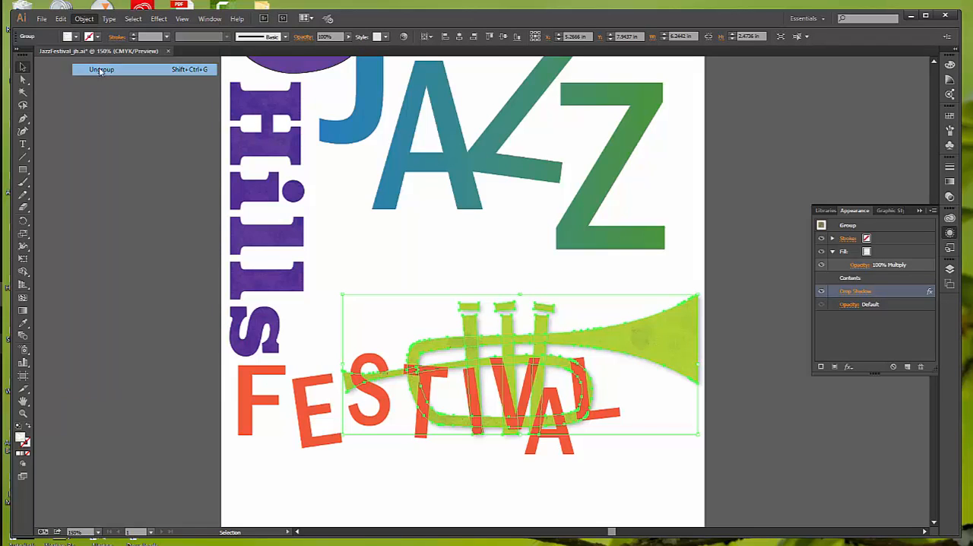
click(102, 69)
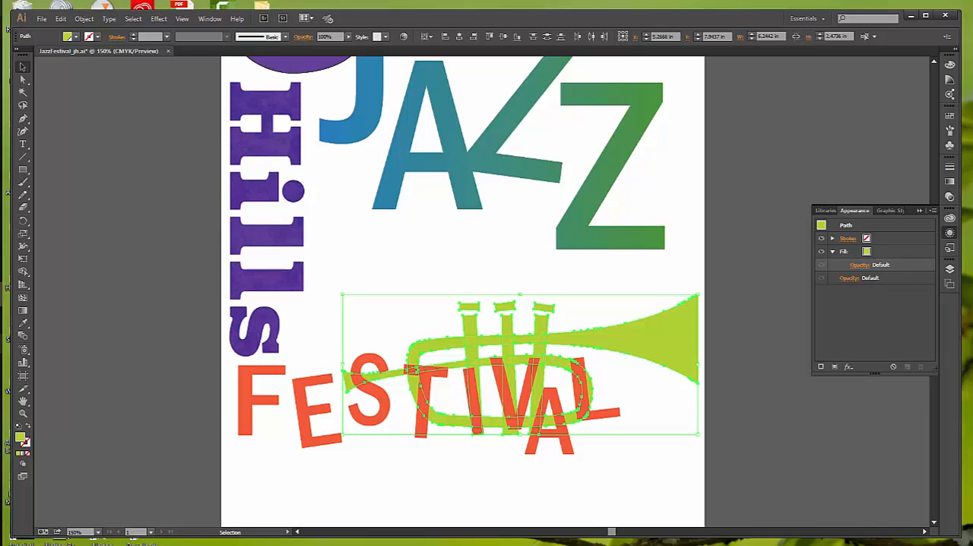
click(60, 18)
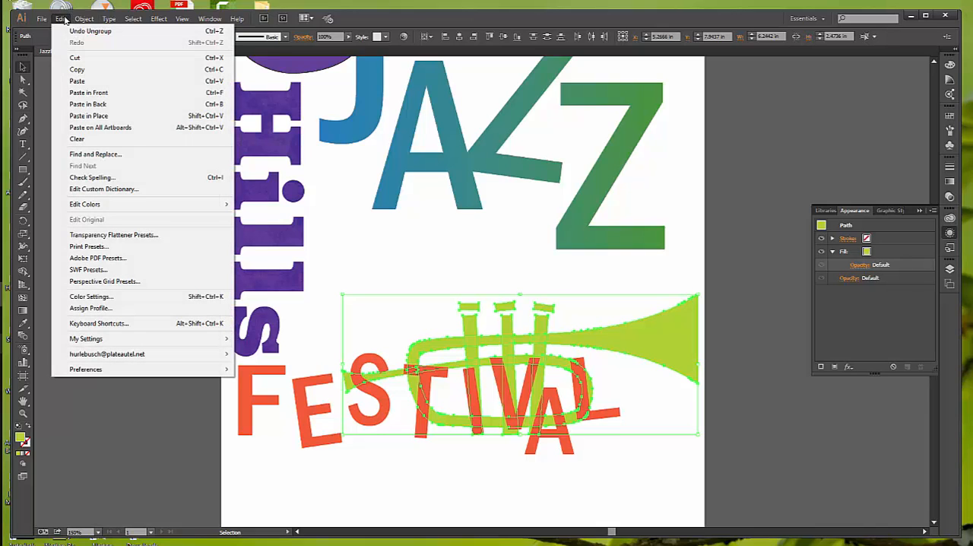
mouse_move(91, 31)
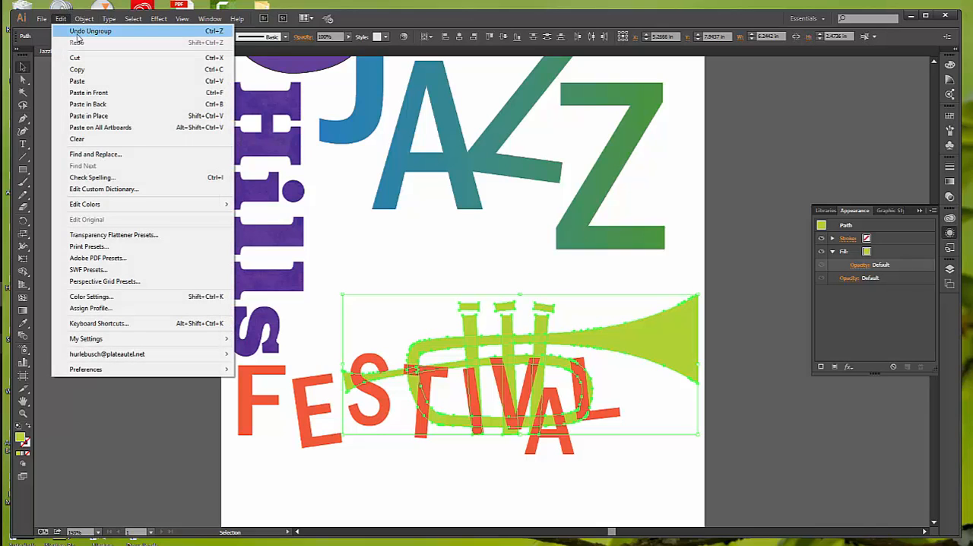
click(90, 31)
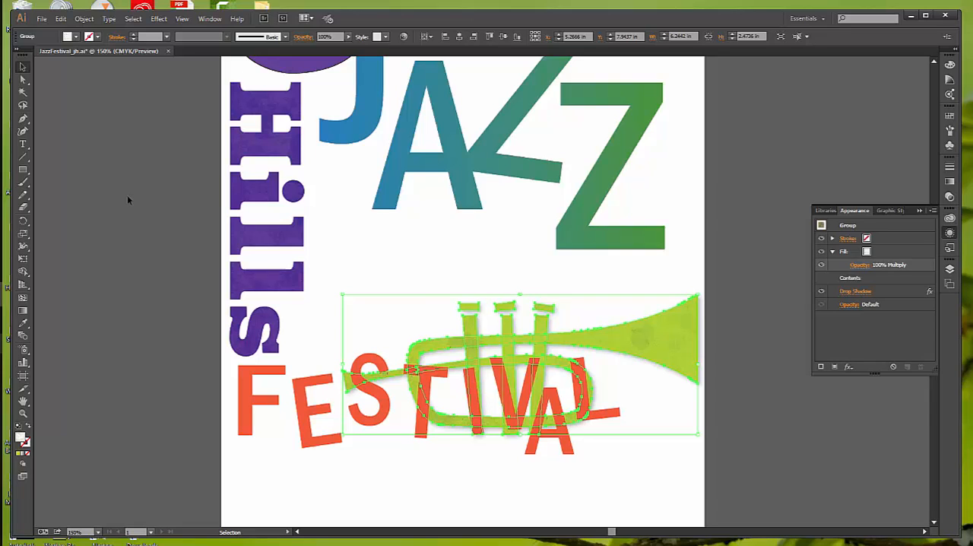
mouse_move(308, 192)
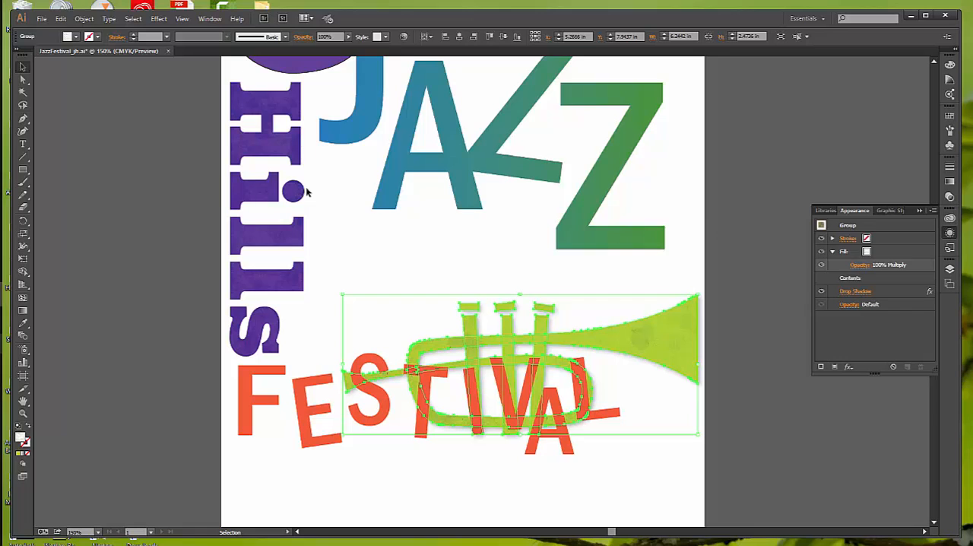
click(744, 205)
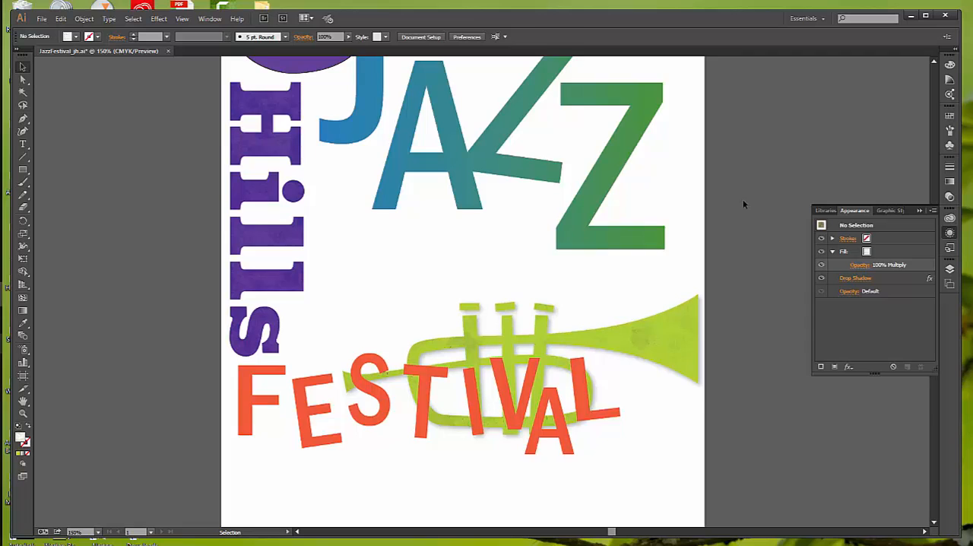
scroll(up, 3)
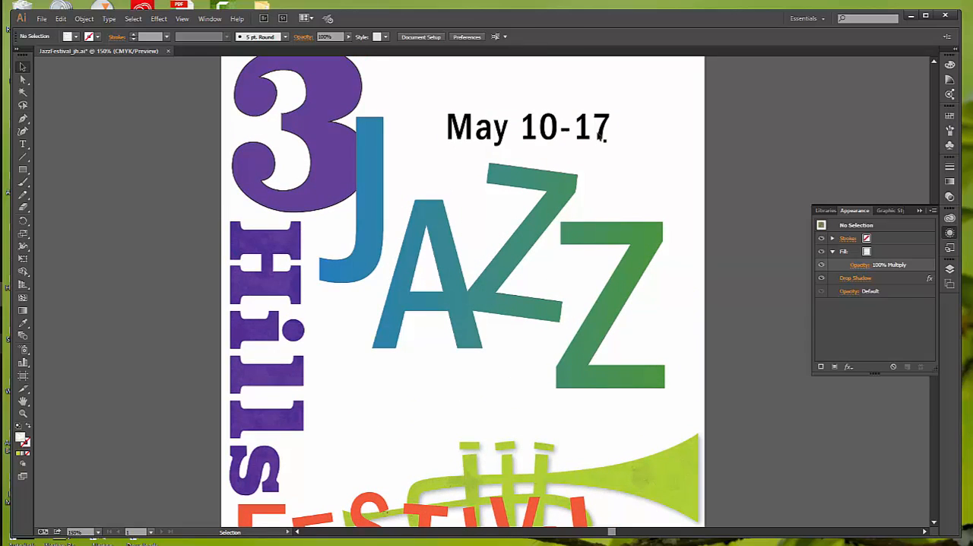
Select the May 10-17 date text and choose the Flag warp effect
click(527, 127)
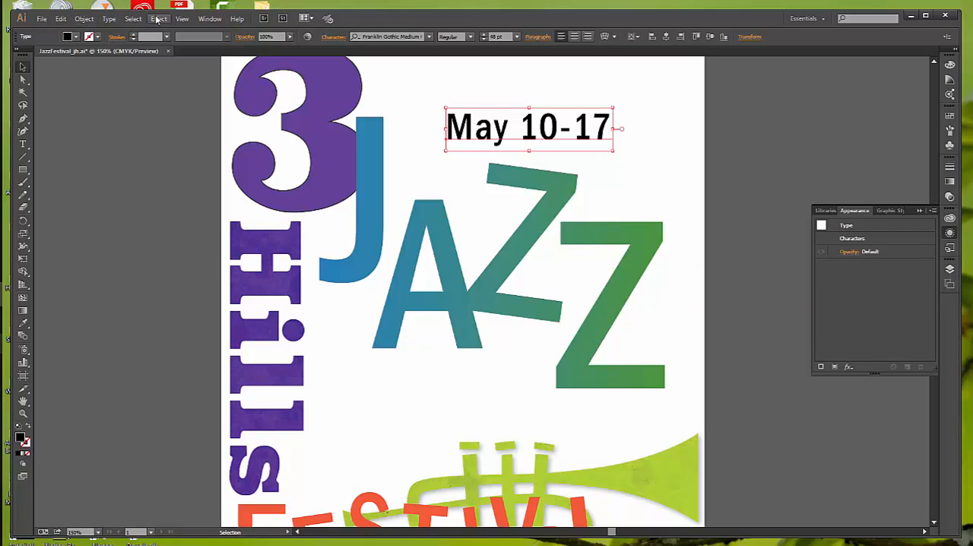
click(159, 18)
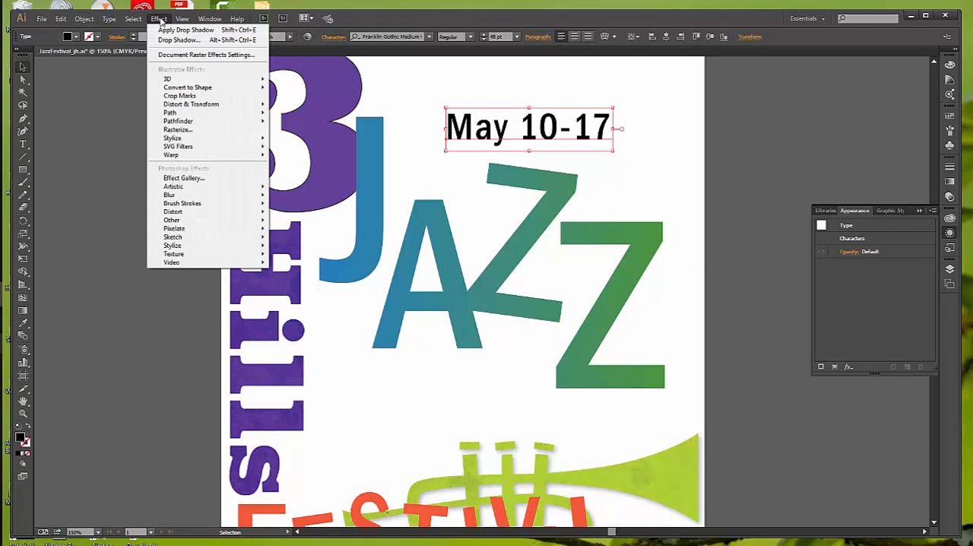
mouse_move(167, 79)
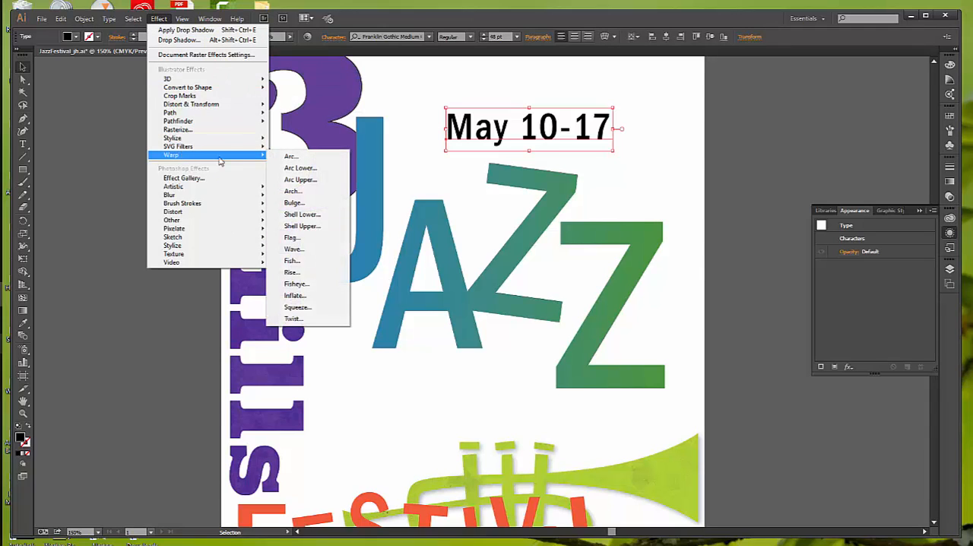
click(292, 237)
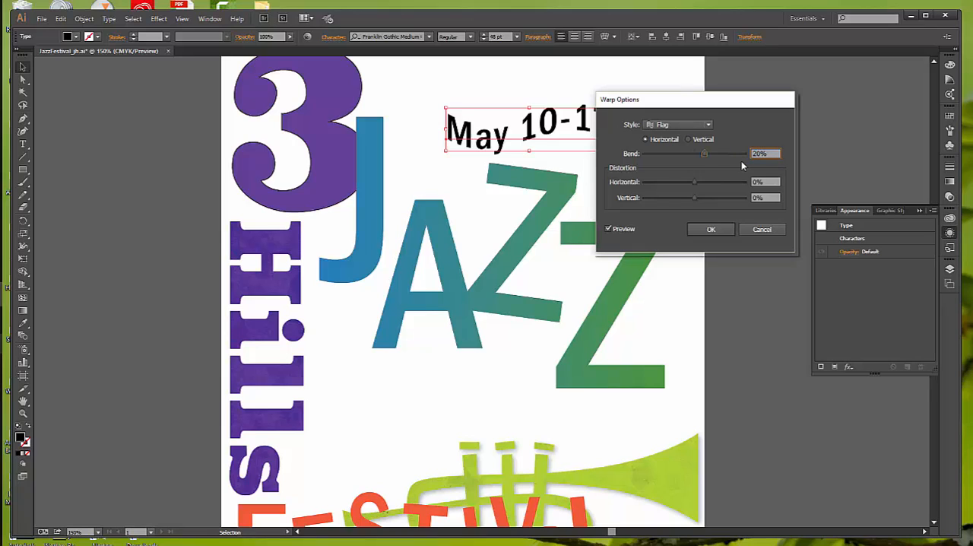
mouse_move(786, 178)
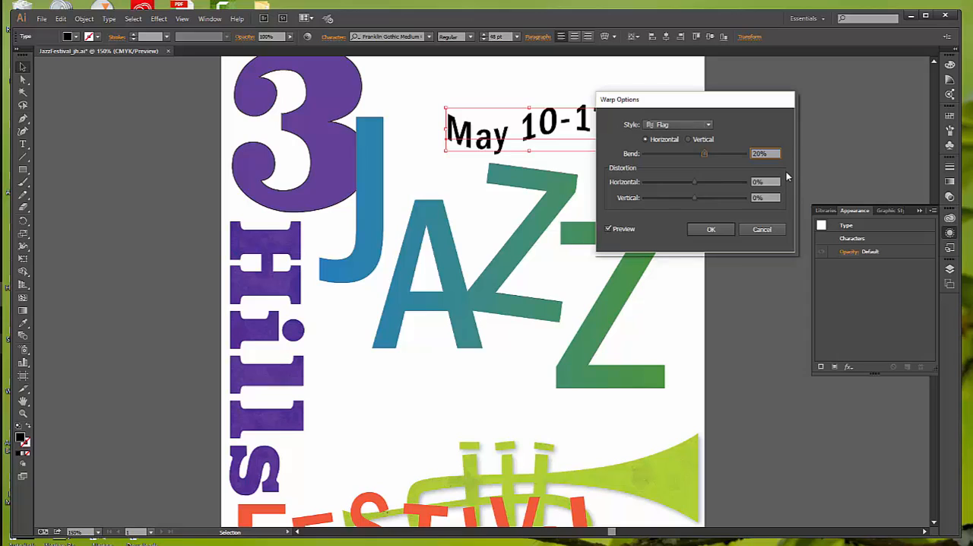
Try the horizontal distortion slider, return it to 0%, and apply the 20% flag warp
triple_click(764, 181)
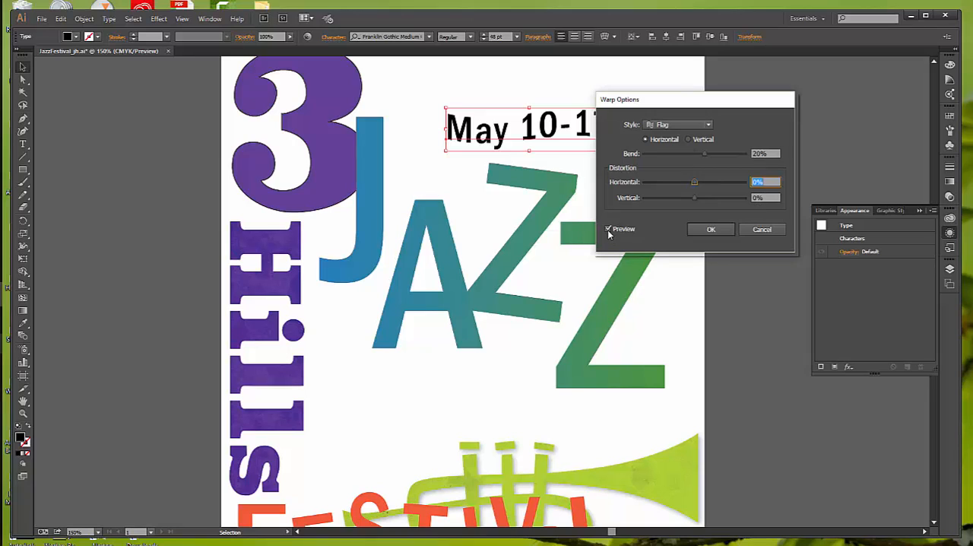
mouse_move(660, 119)
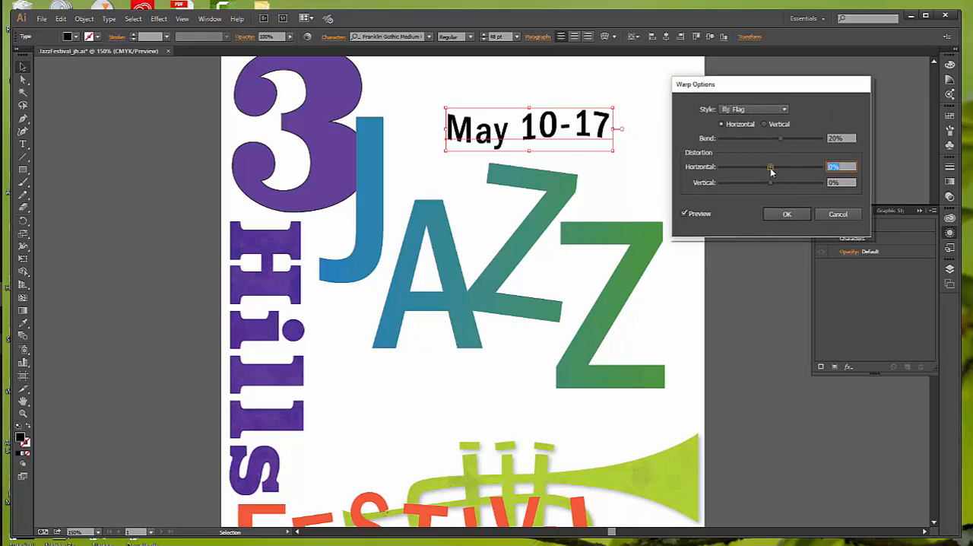
drag(772, 166, 787, 166)
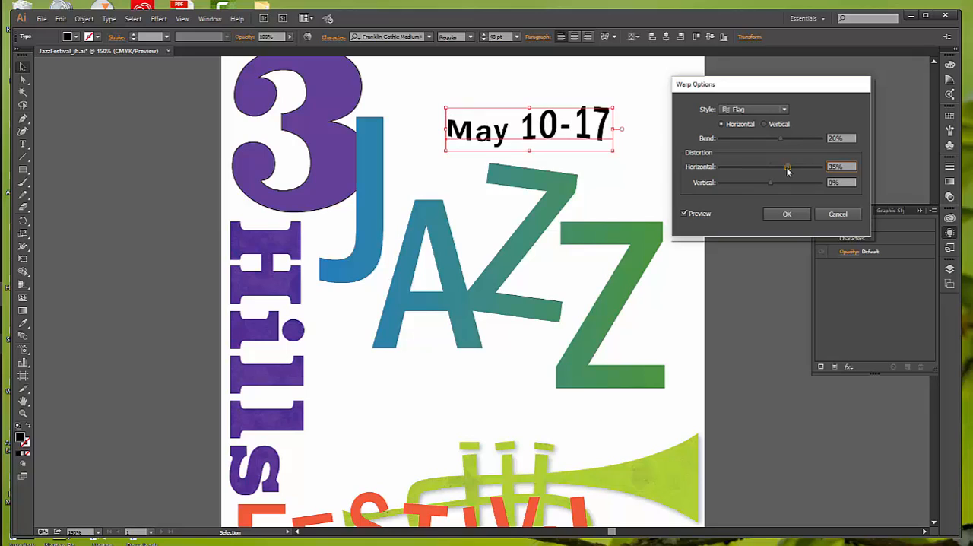
drag(788, 166, 772, 166)
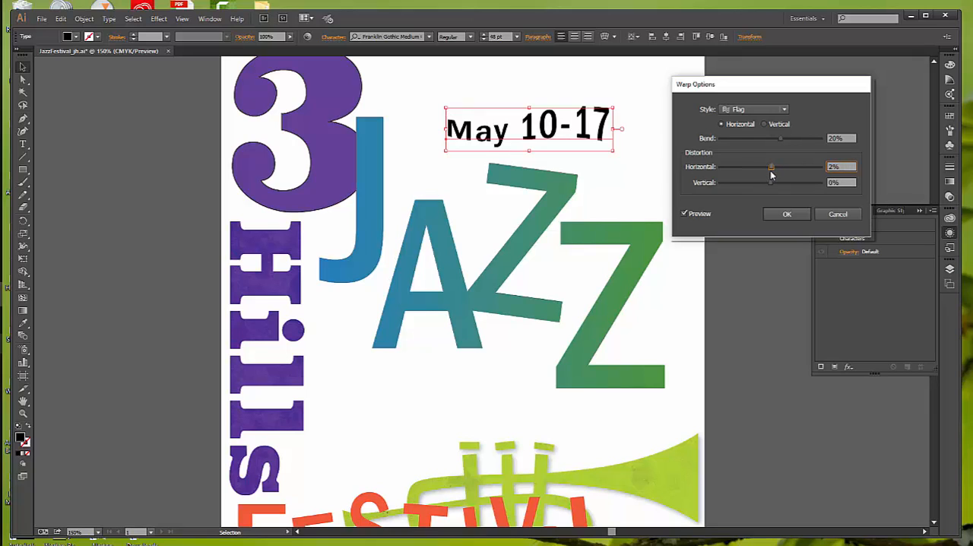
drag(772, 166, 770, 167)
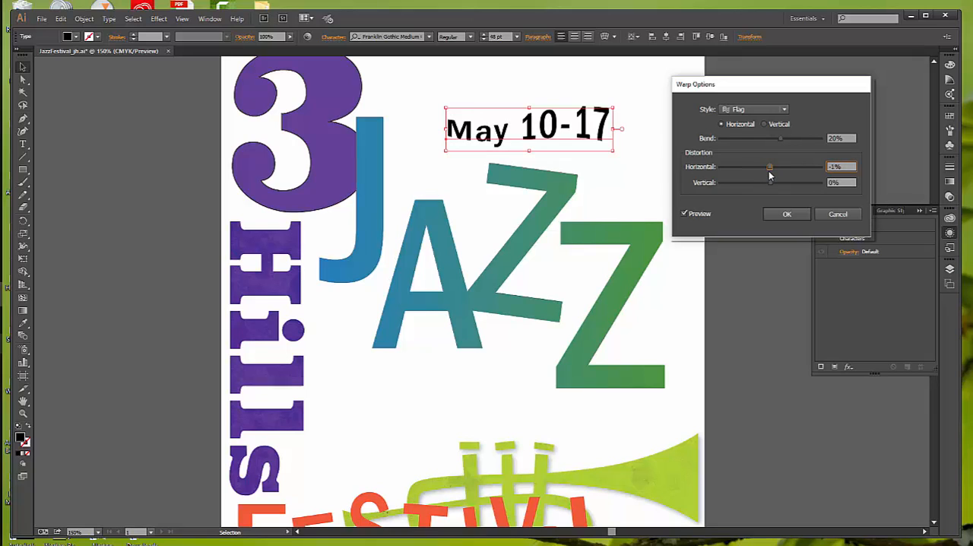
drag(771, 165, 770, 165)
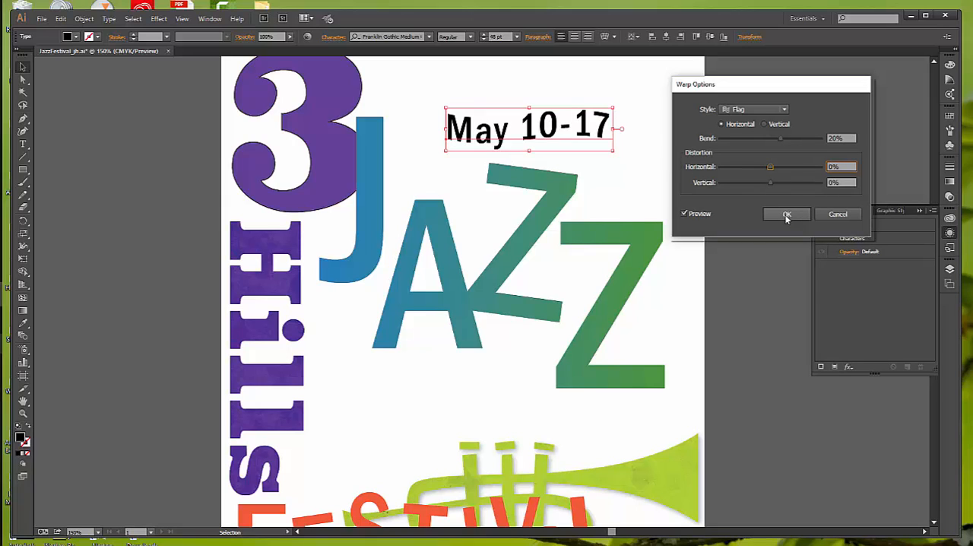
click(787, 214)
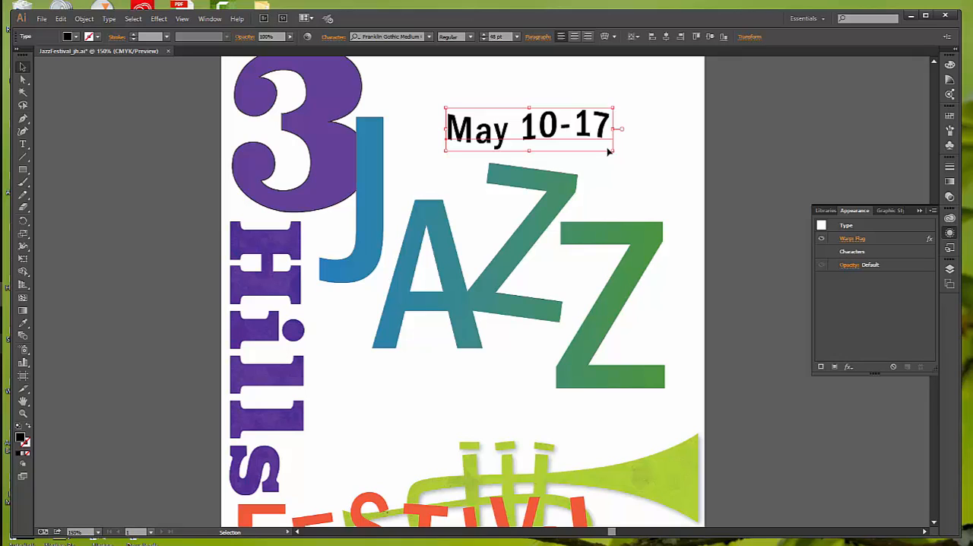
mouse_move(777, 216)
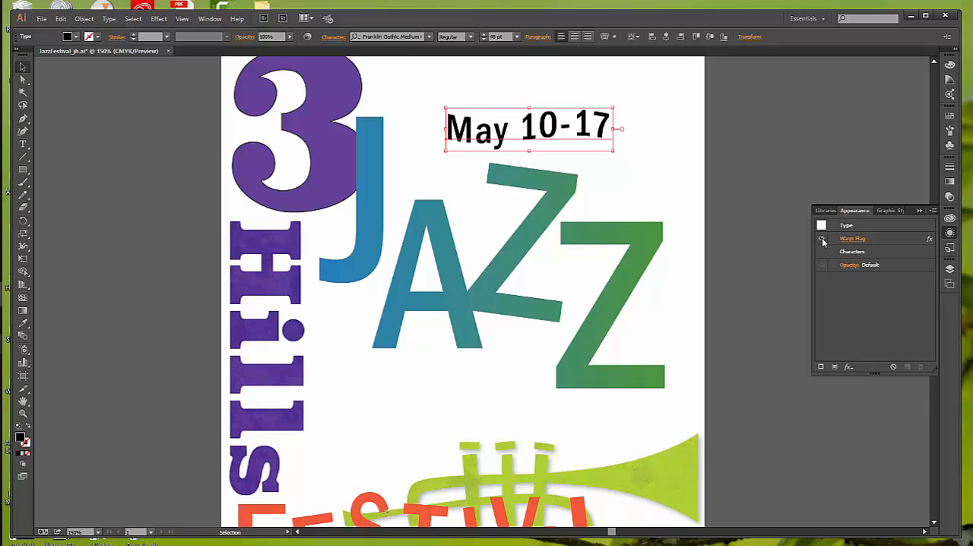
mouse_move(822, 238)
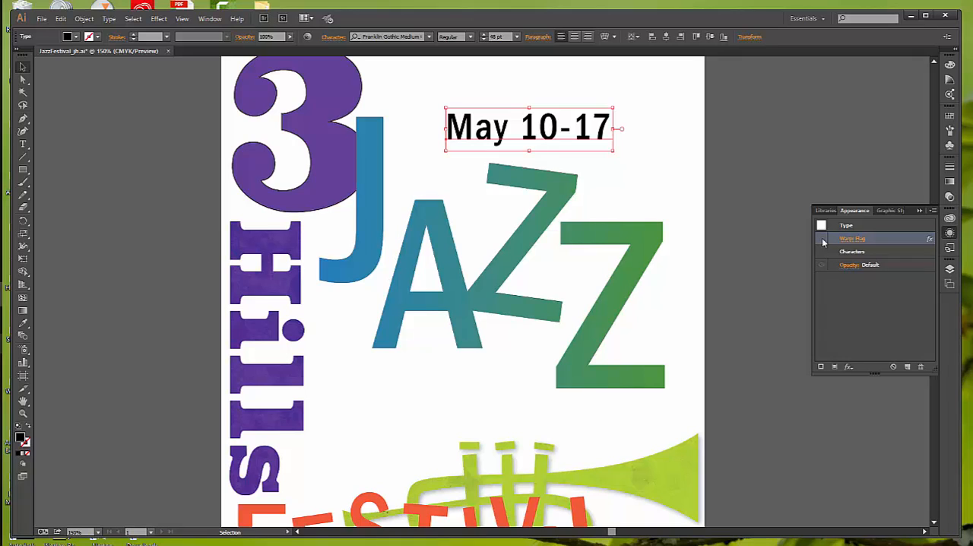
mouse_move(690, 116)
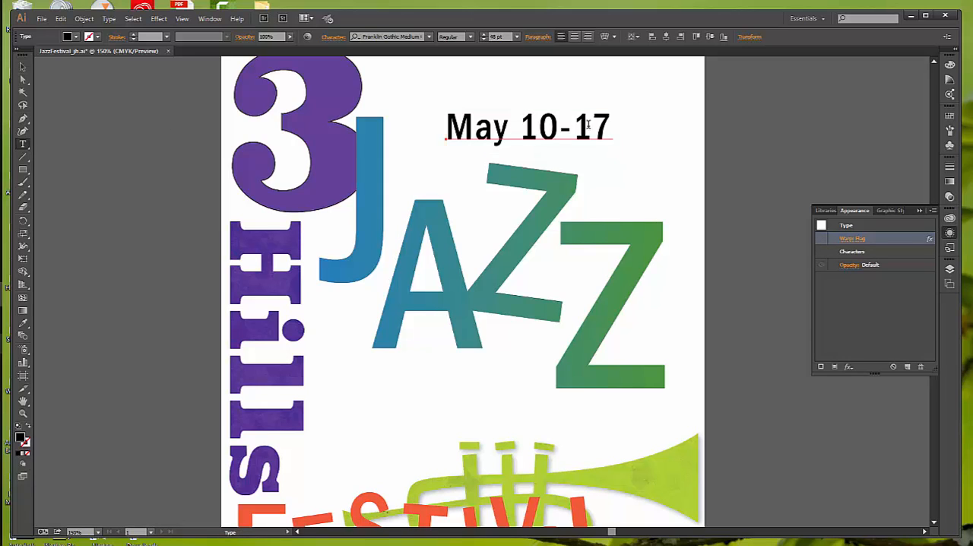
Select the final digit 7 of the date for editing
double_click(600, 127)
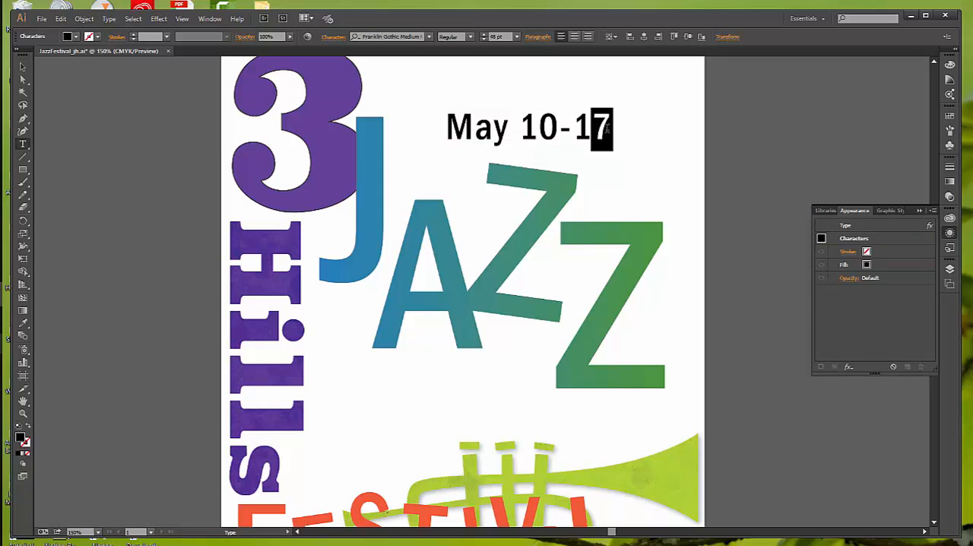
Replace the 7 with 8 so the date reads May 10-18, then re-enter the text
text(8)
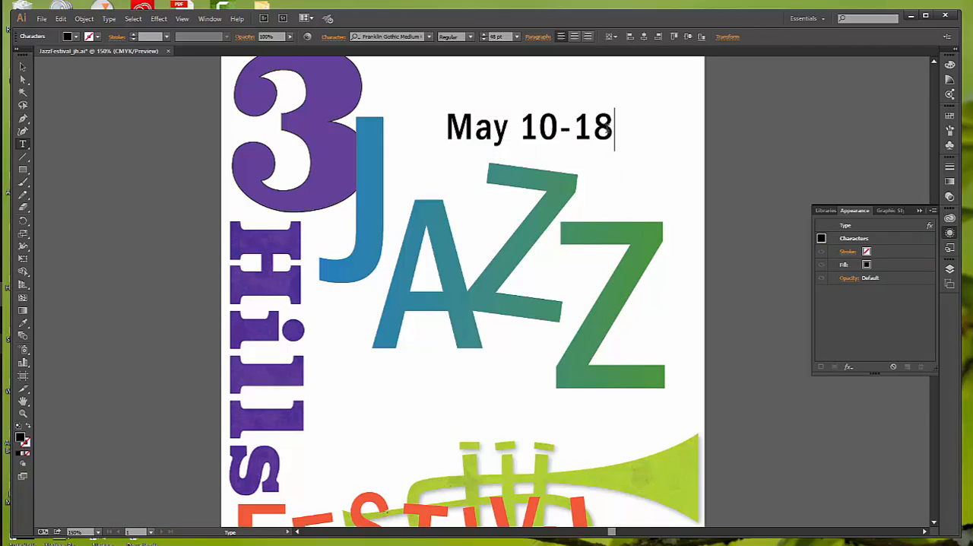
mouse_move(847, 218)
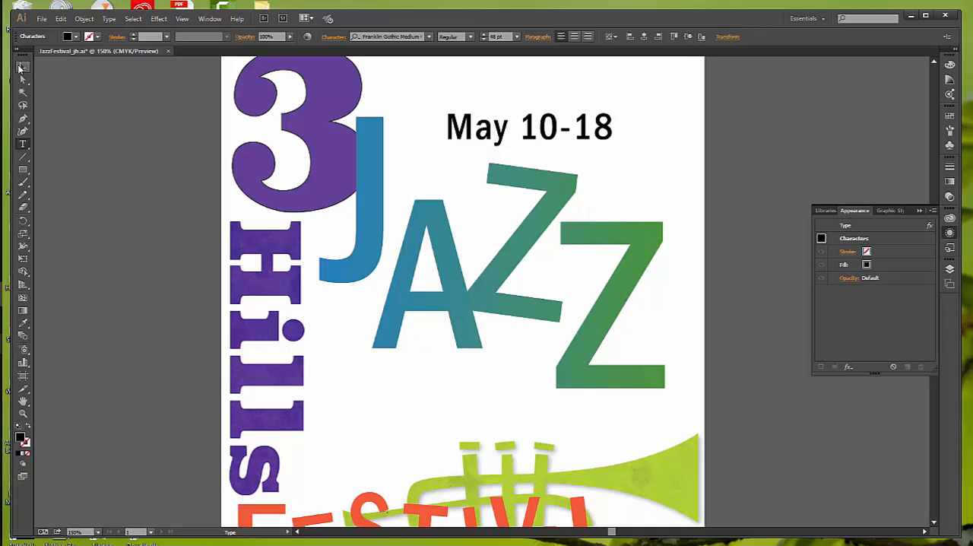
click(528, 127)
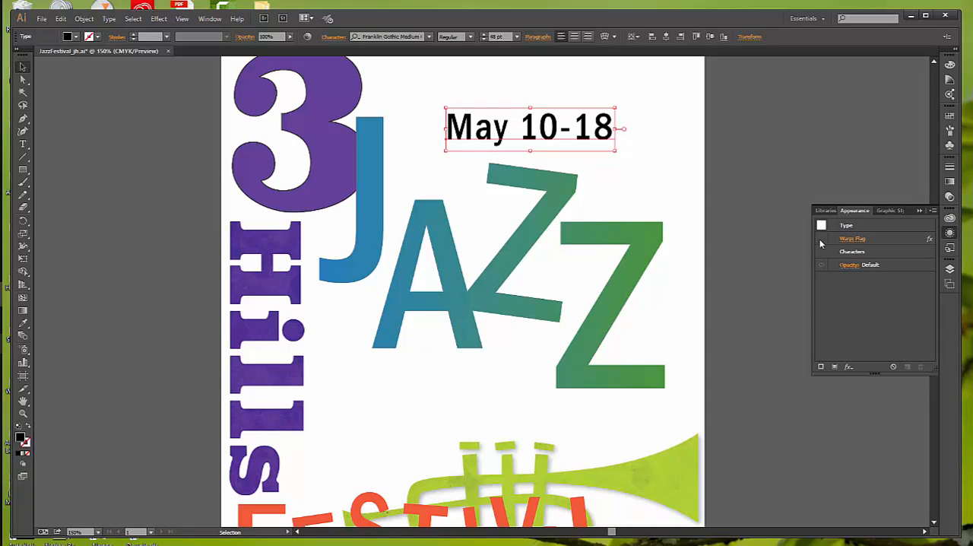
mouse_move(822, 244)
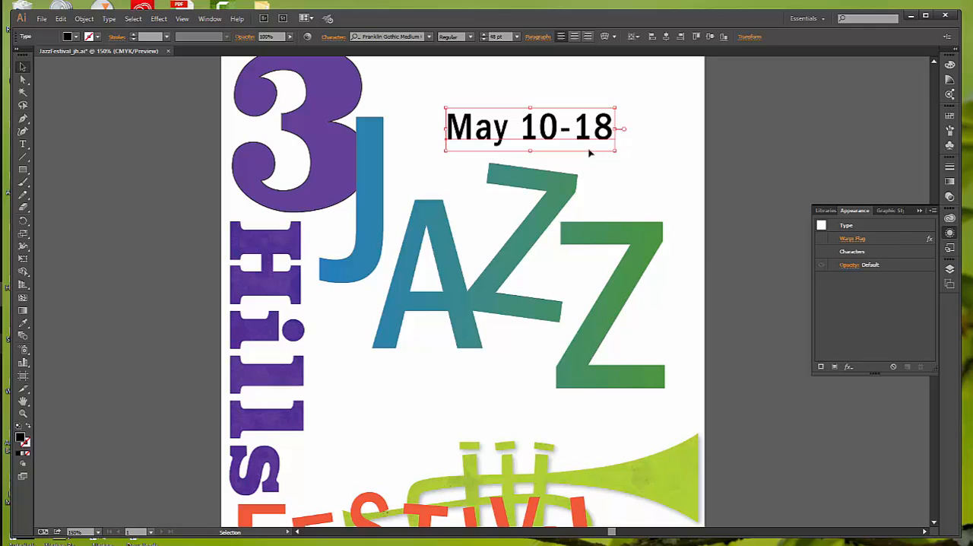
double_click(530, 127)
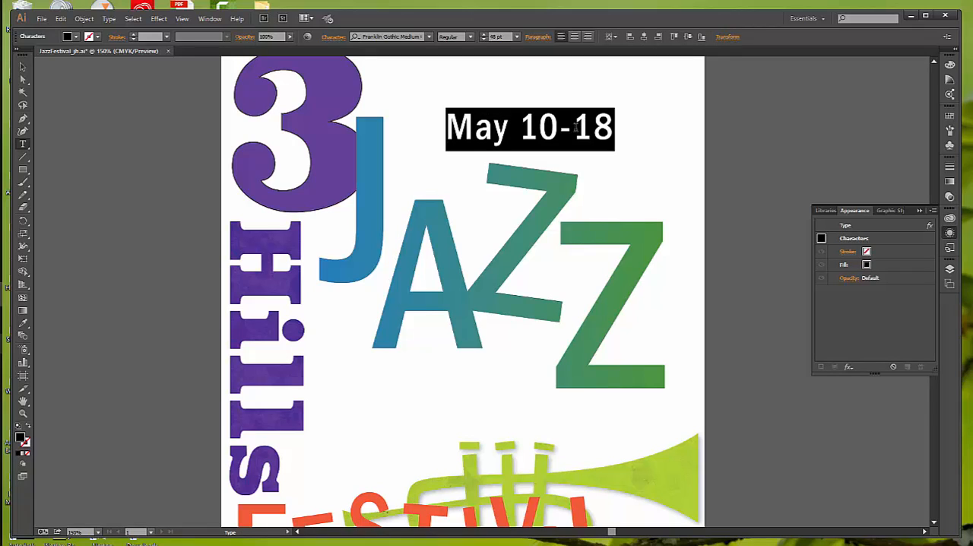
mouse_move(401, 74)
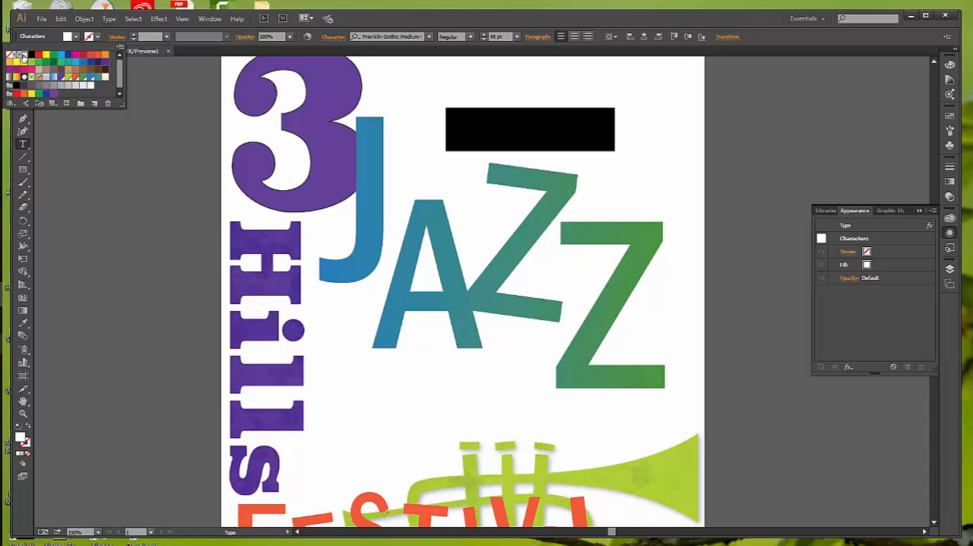
Fill the May 10-18 date text with white and finish editing
click(168, 50)
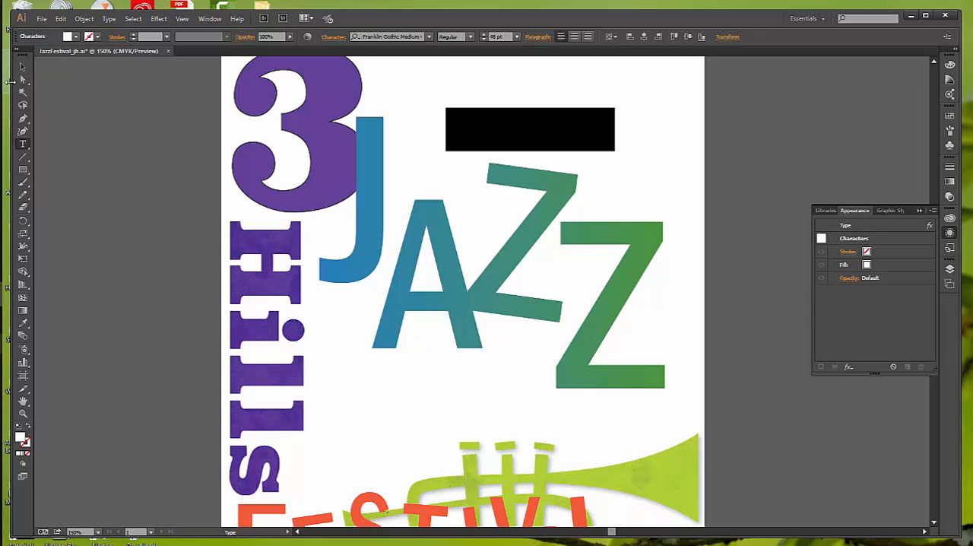
click(23, 68)
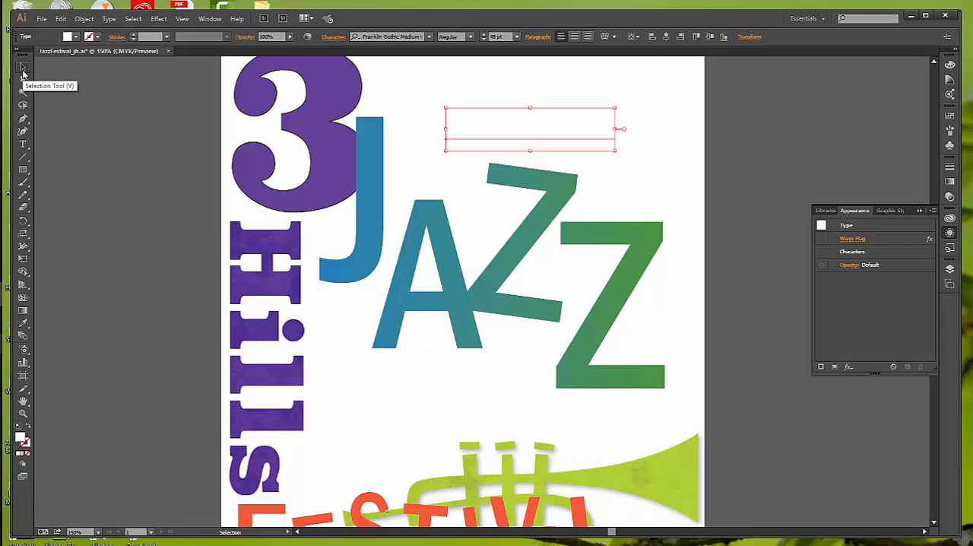
mouse_move(23, 69)
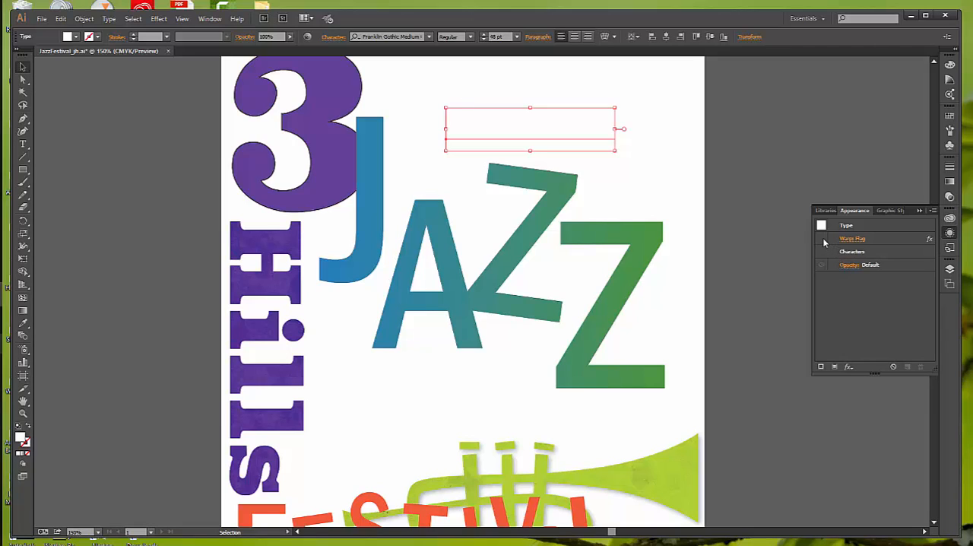
mouse_move(822, 238)
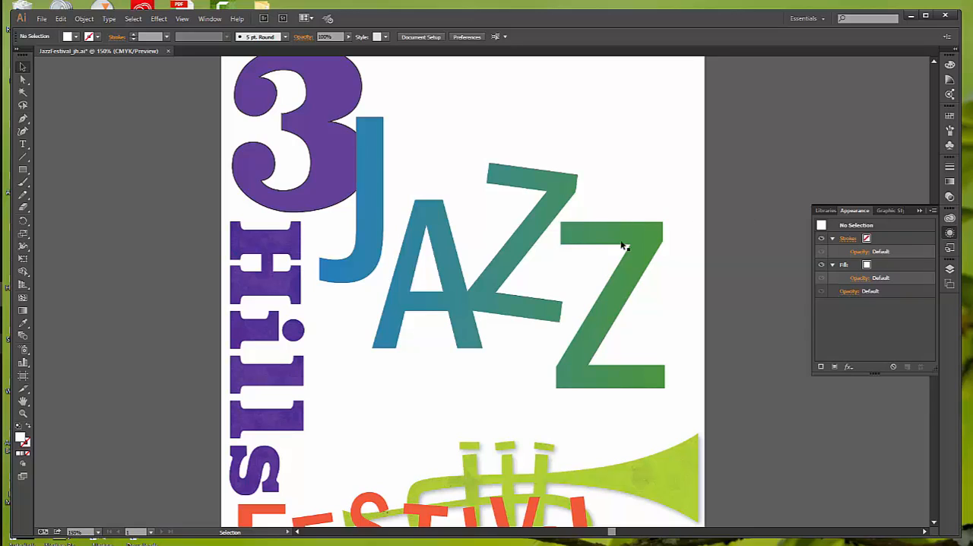
mouse_move(657, 251)
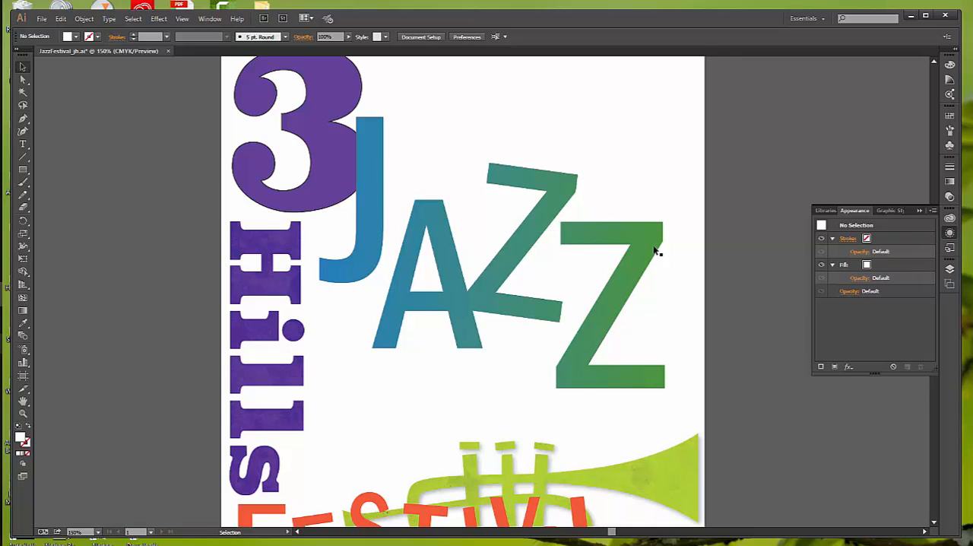
mouse_move(510, 257)
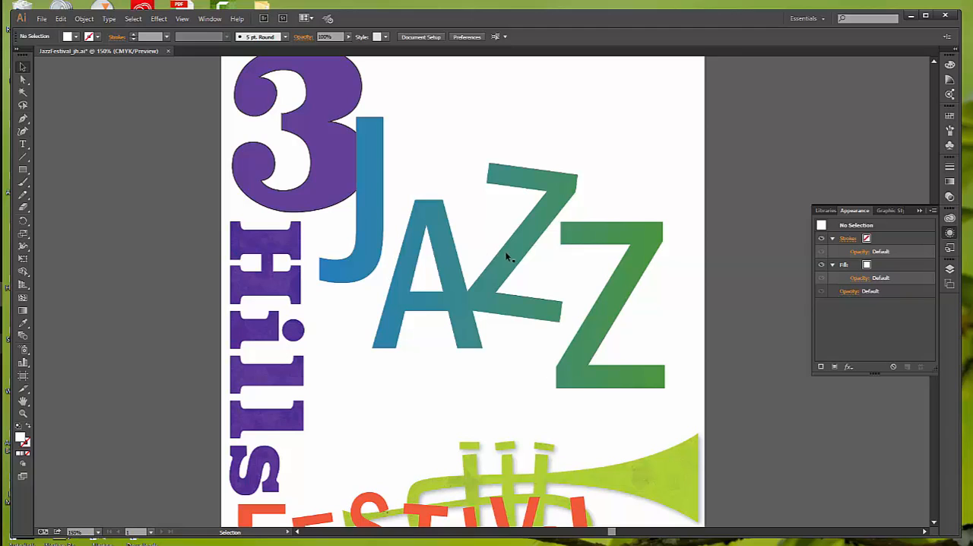
Select the JAZZ text and give its 1 pt stroke a white colour
click(510, 262)
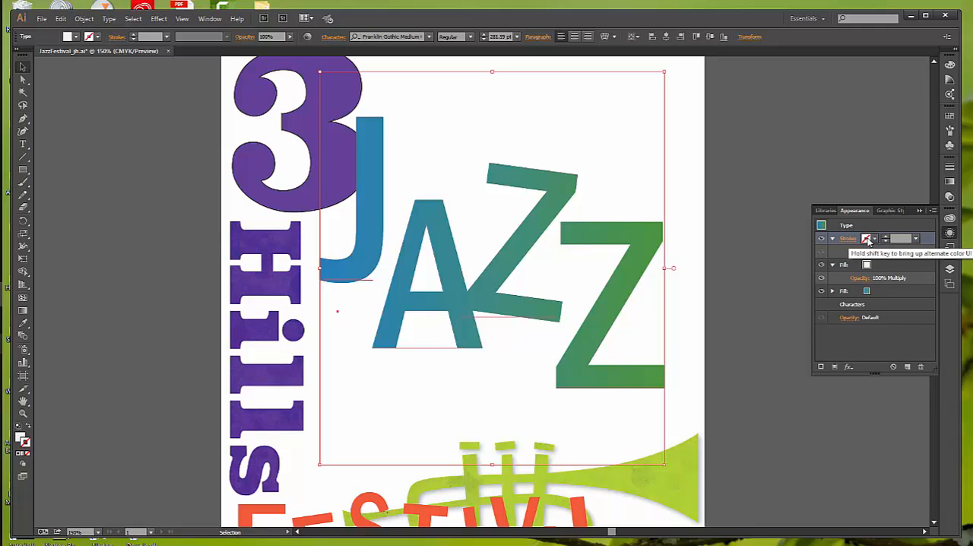
click(875, 238)
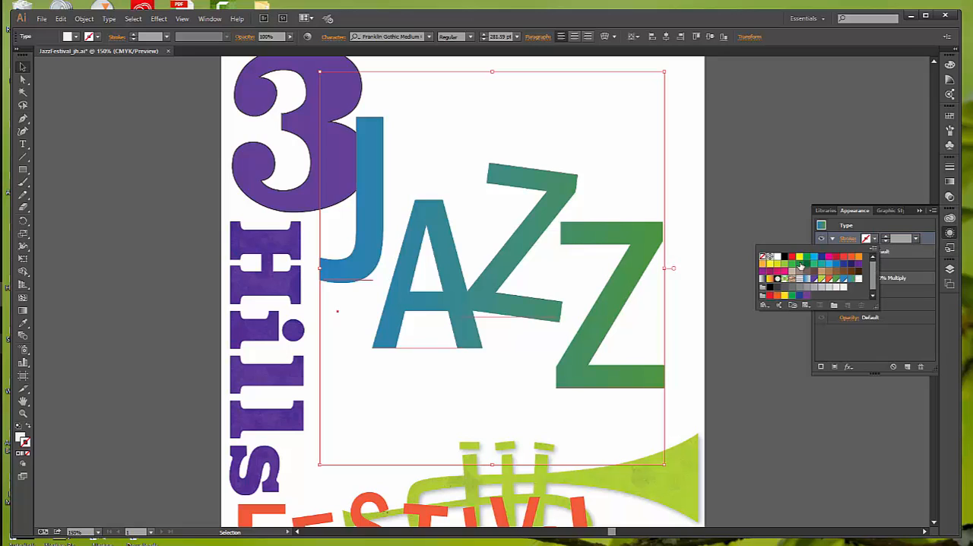
click(778, 262)
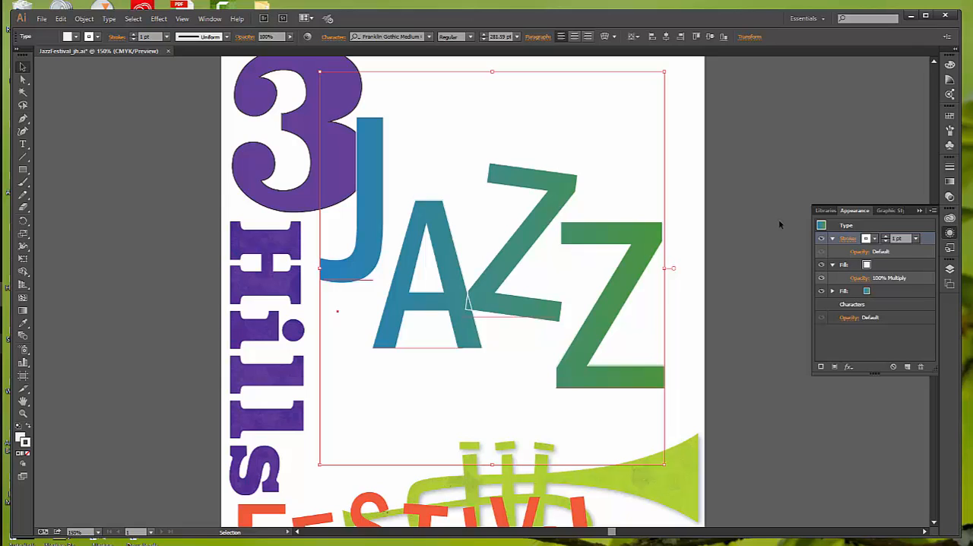
mouse_move(917, 242)
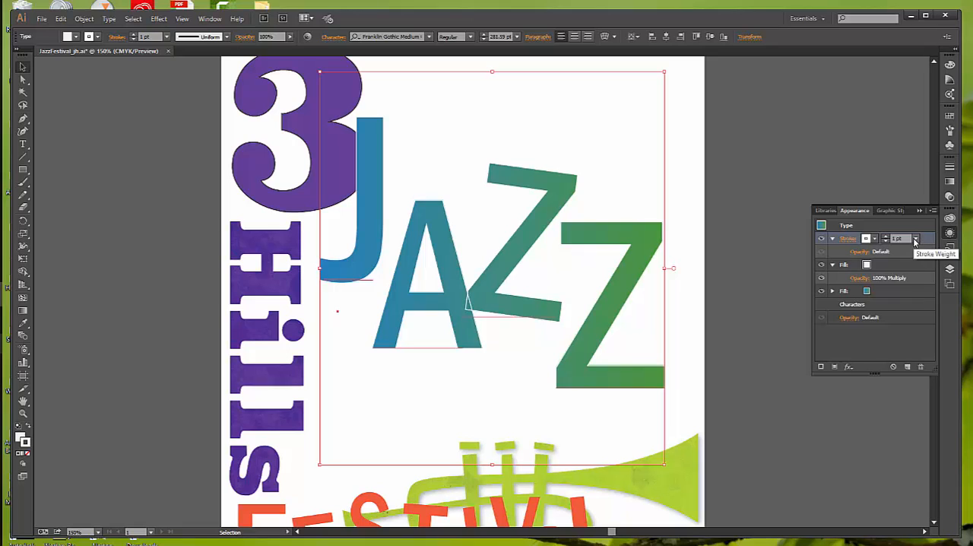
mouse_move(916, 239)
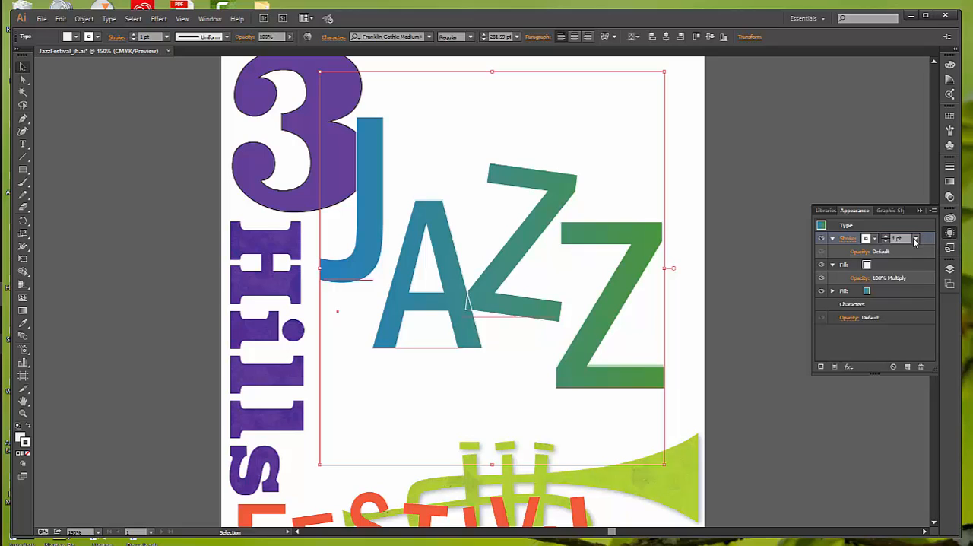
mouse_move(859, 244)
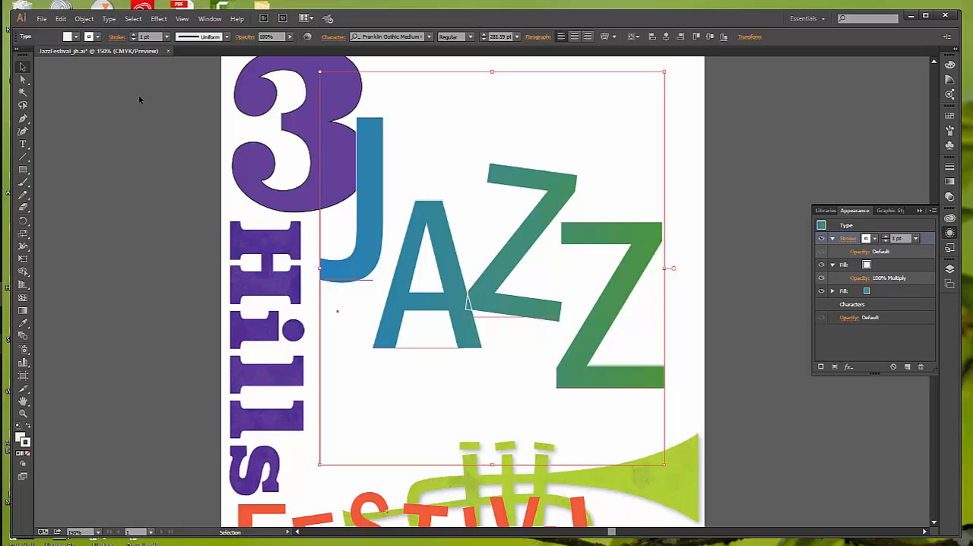
Apply an Offset Path effect of -0.04 in with Preview on to inset the JAZZ white stroke
click(158, 19)
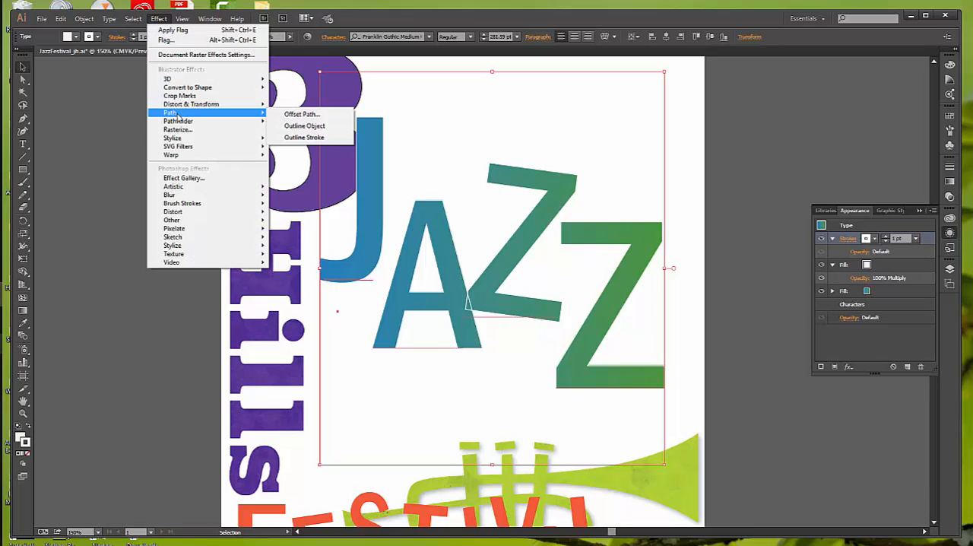
mouse_move(273, 118)
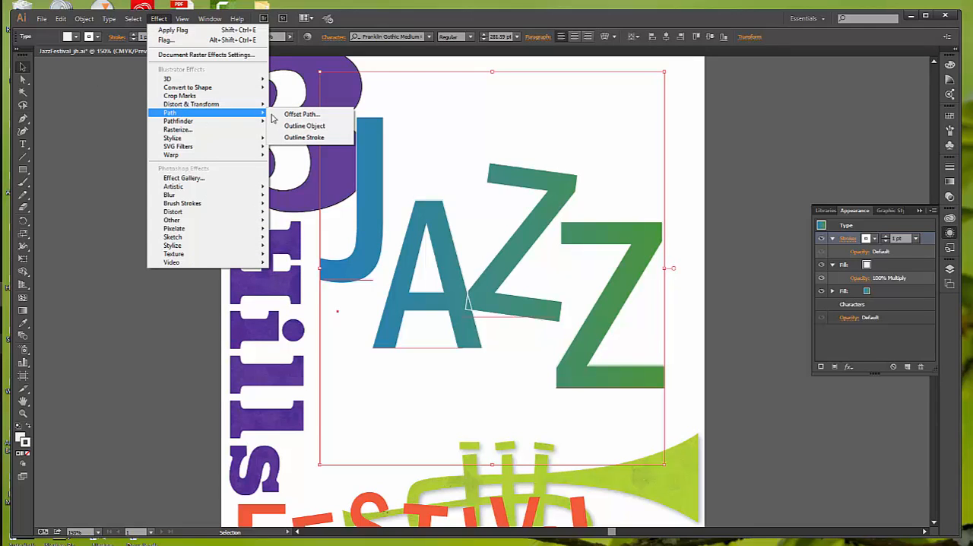
mouse_move(302, 114)
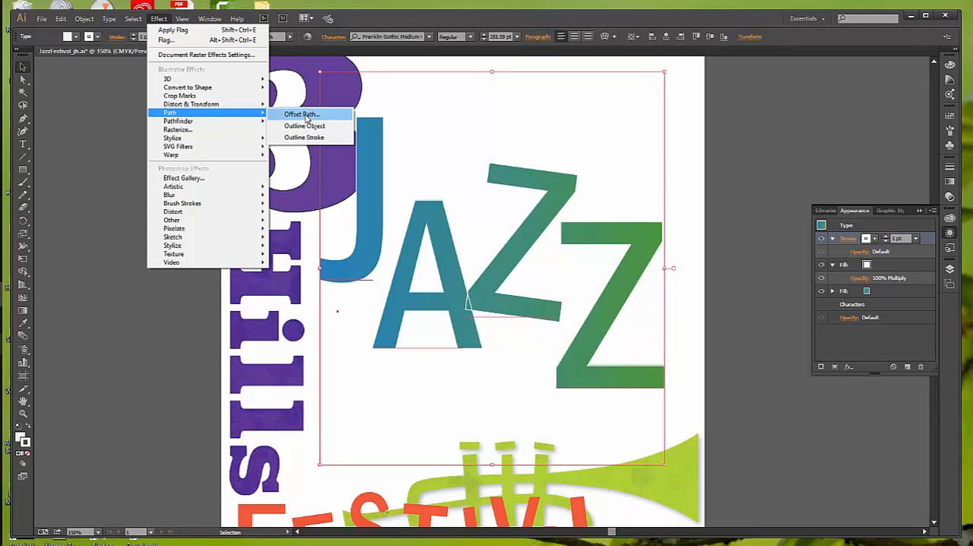
click(302, 114)
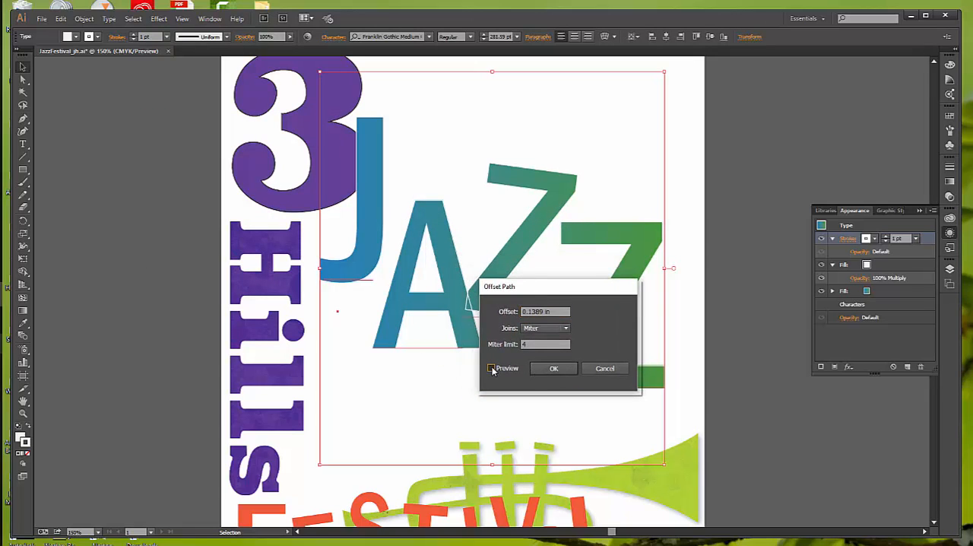
click(492, 368)
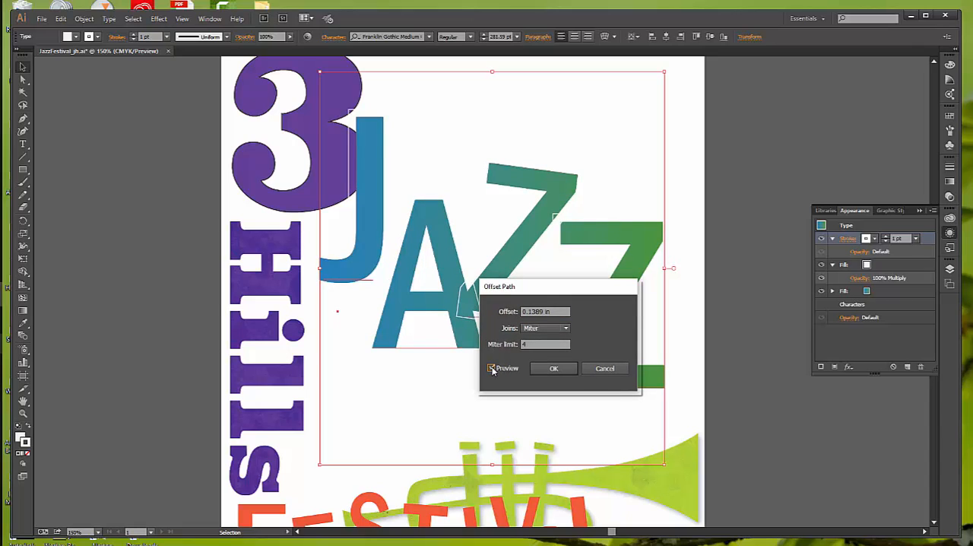
click(491, 368)
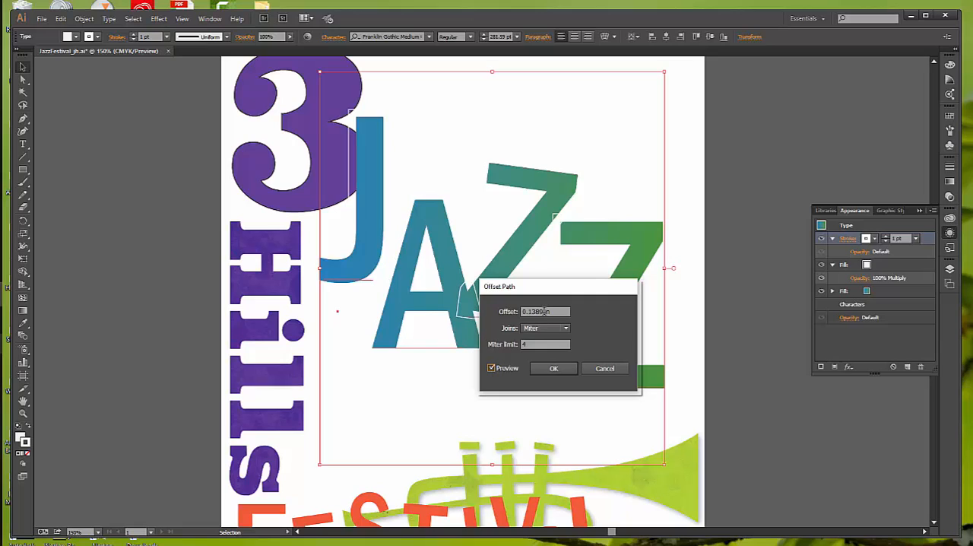
triple_click(544, 312)
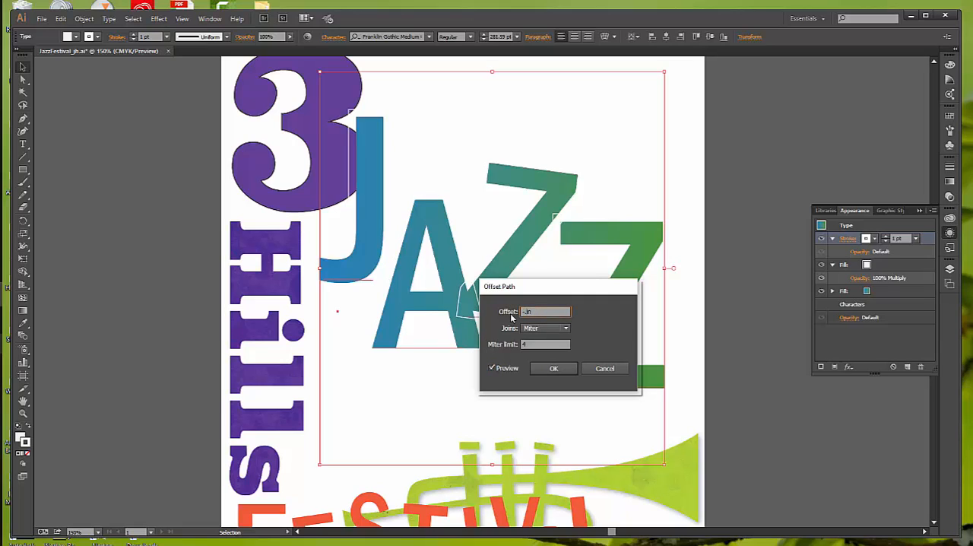
text(-.04in)
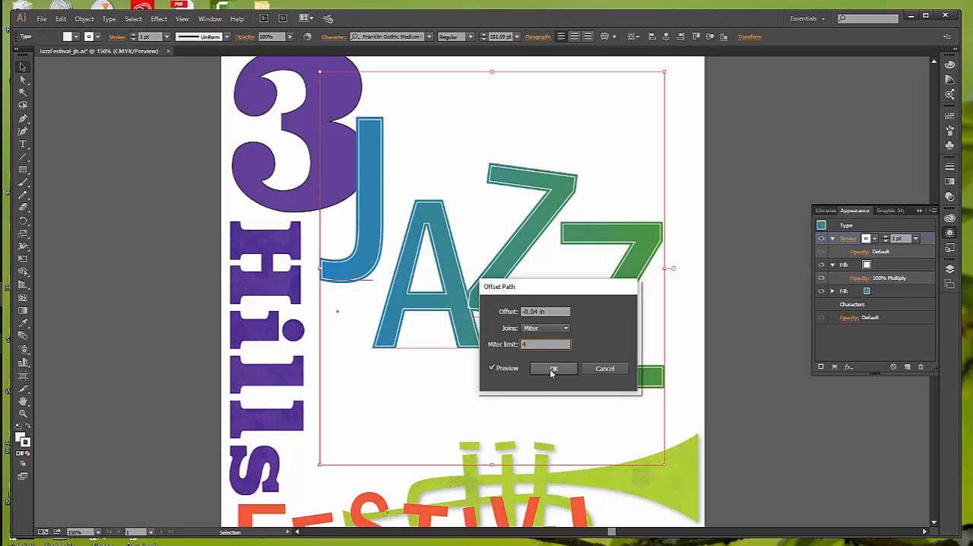
click(553, 368)
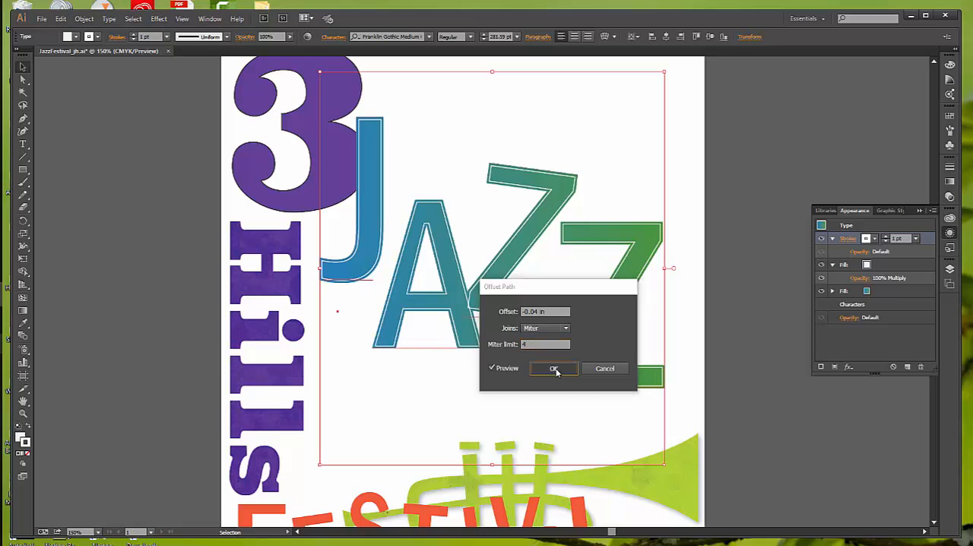
Confirm the offset so it lists under the JAZZ stroke in Appearance, then deselect
click(553, 368)
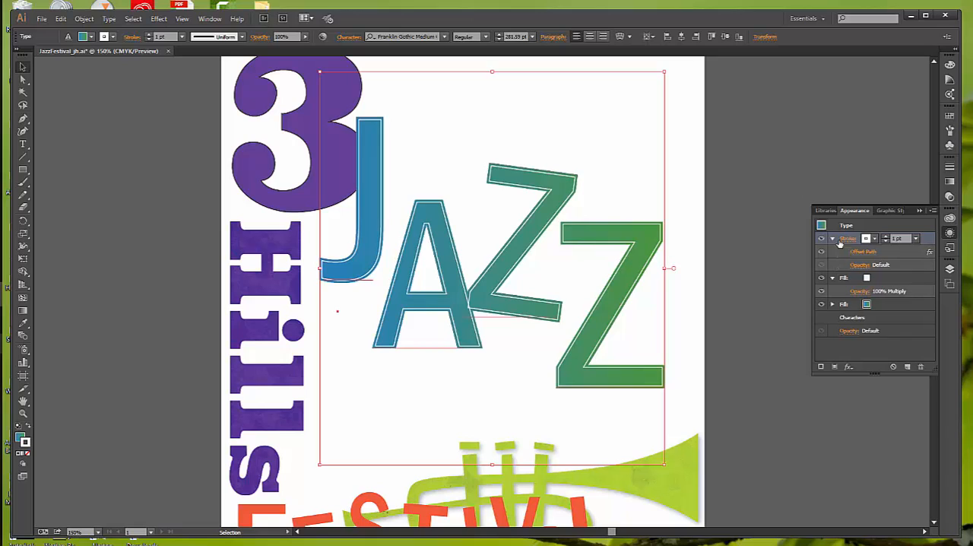
mouse_move(850, 272)
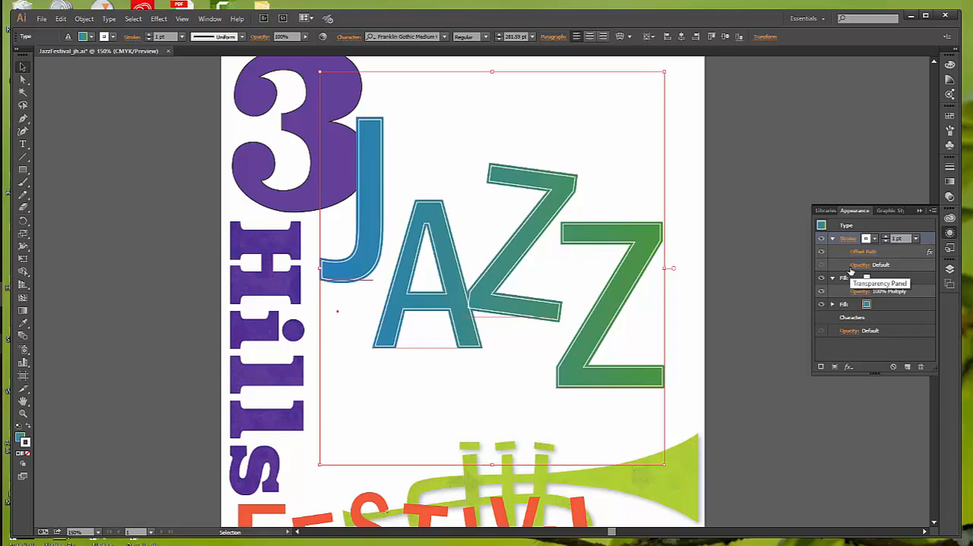
mouse_move(868, 257)
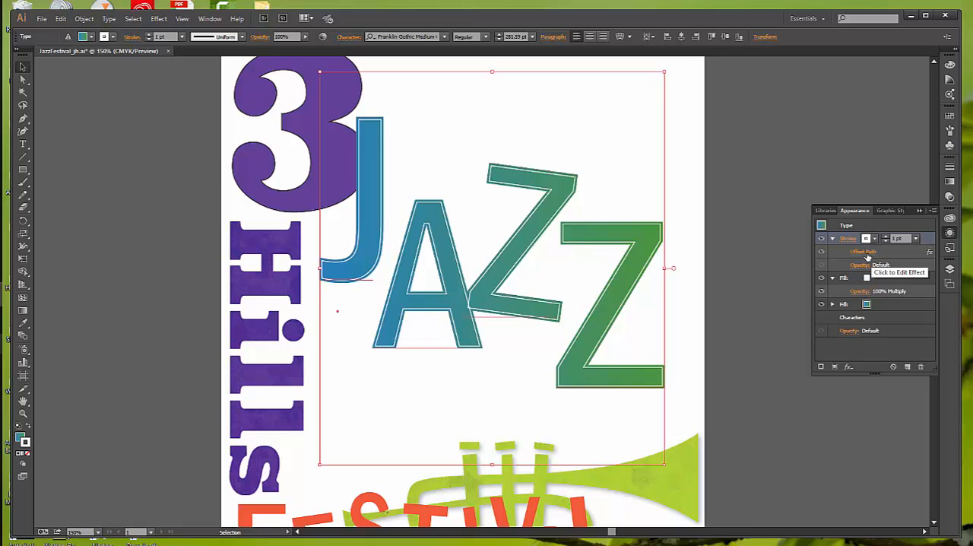
mouse_move(867, 254)
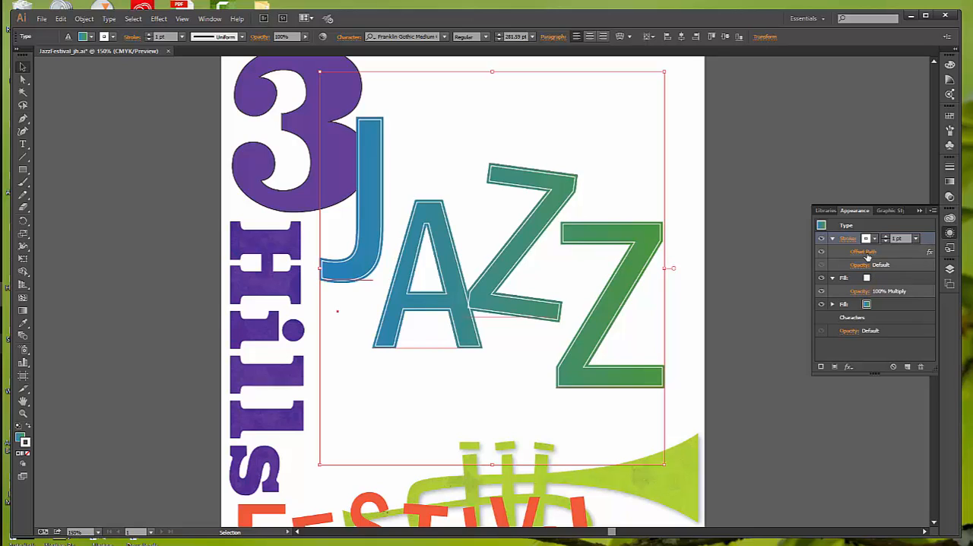
click(744, 292)
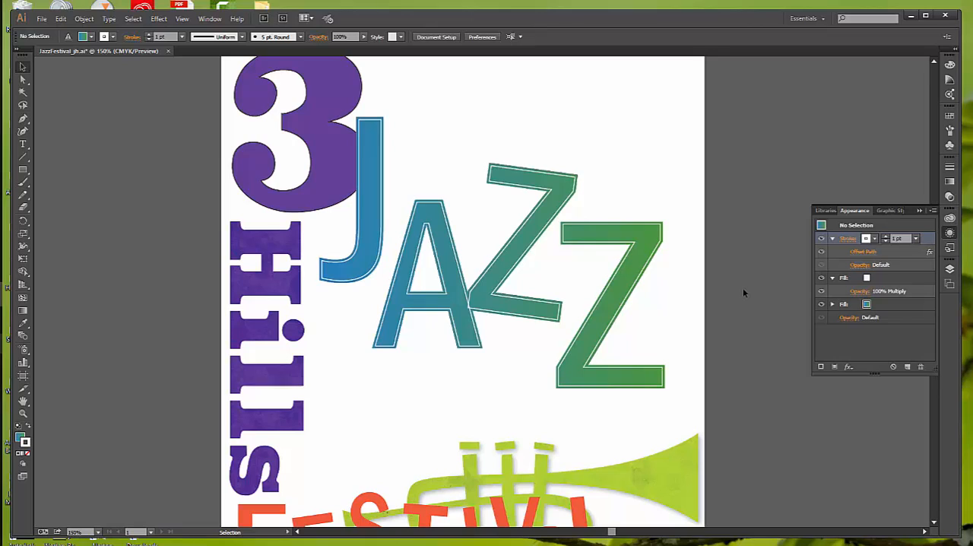
mouse_move(133, 18)
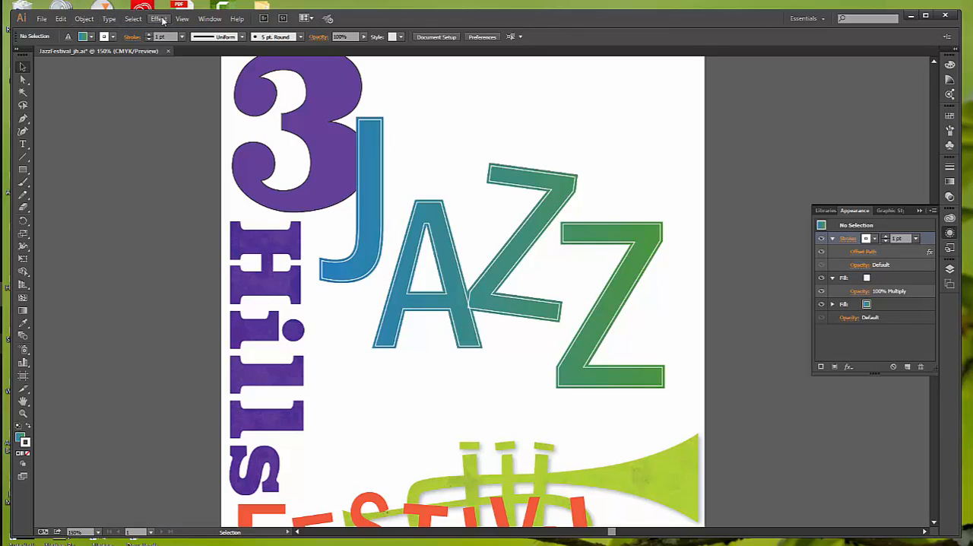
Browse the Effect menu, then scroll down to the orange FESTIVAL lettering and select it
click(159, 19)
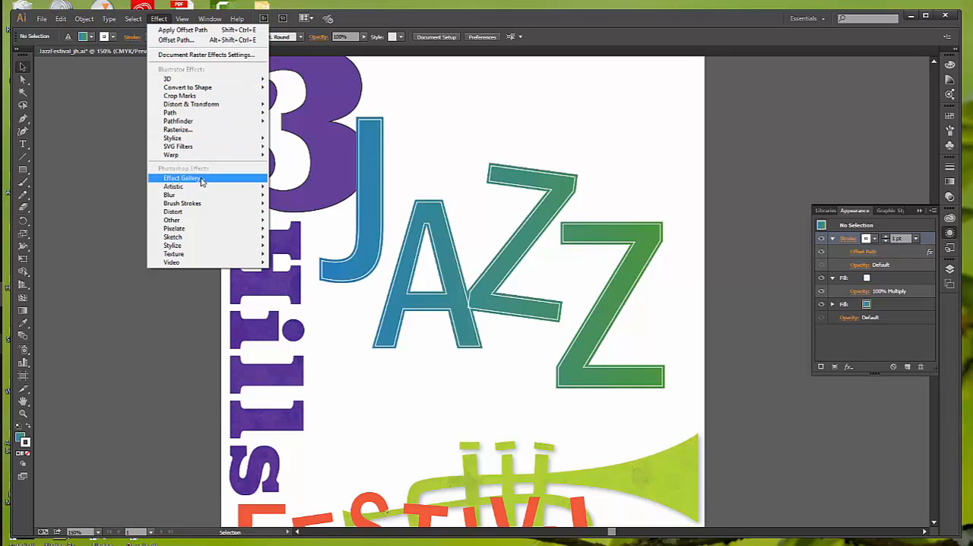
mouse_move(183, 203)
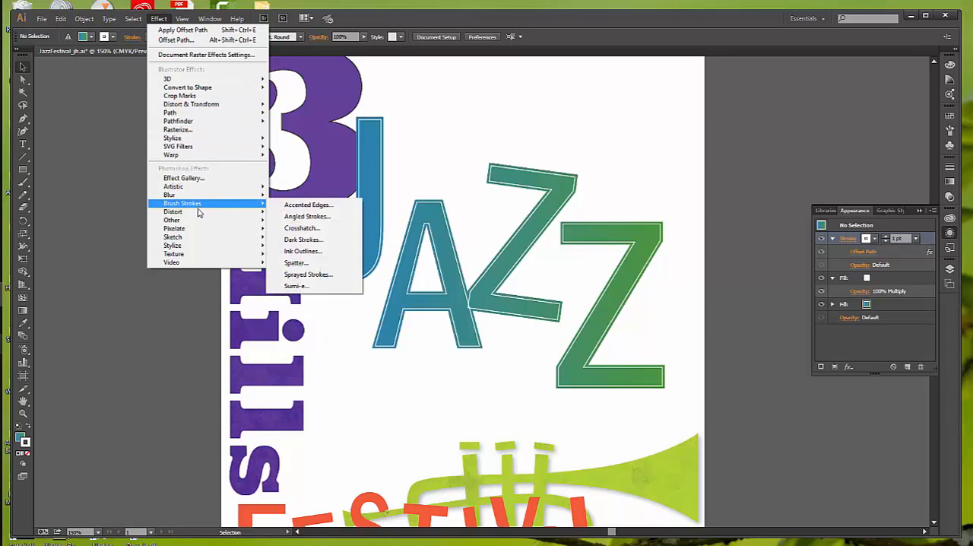
mouse_move(173, 212)
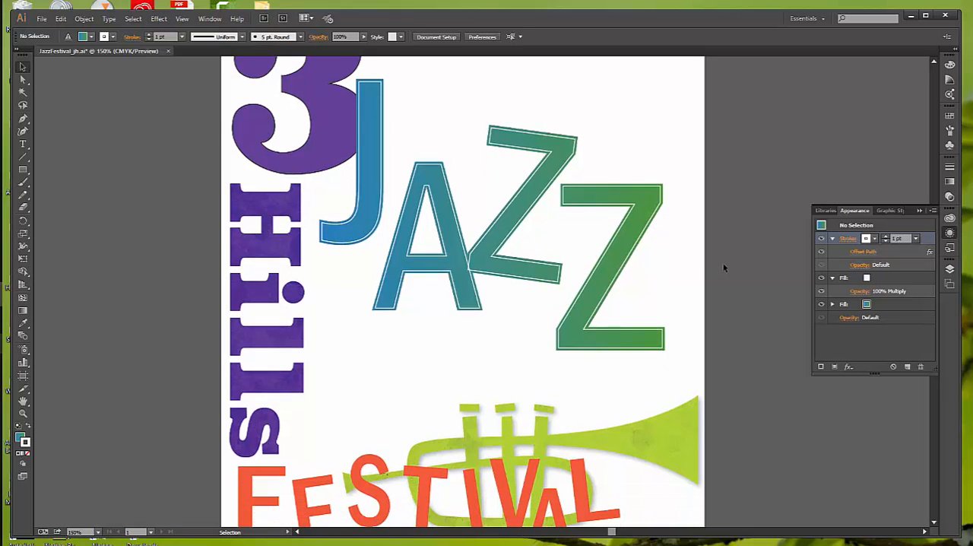
scroll(down, 3)
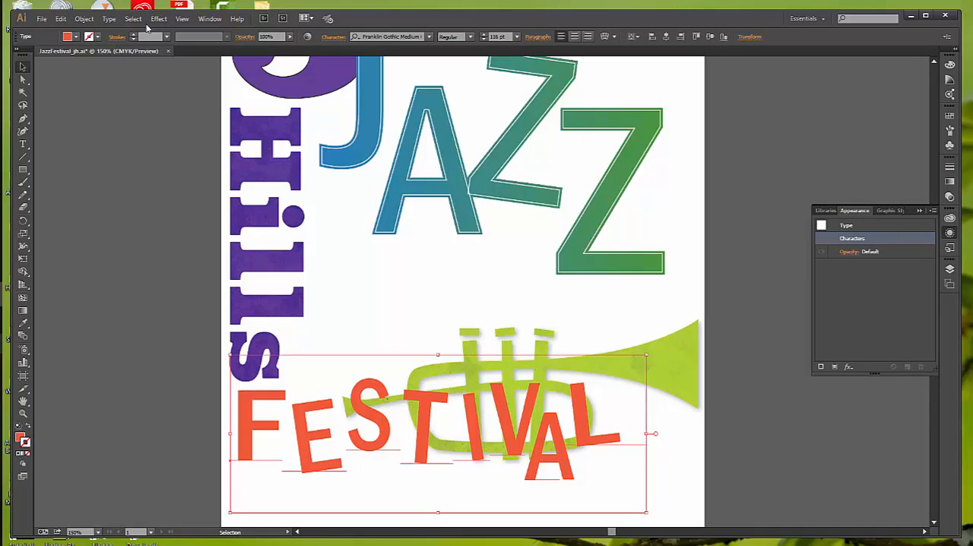
Choose the Texturizer texture effect for FESTIVAL, previewing canvas with relief 4
click(158, 18)
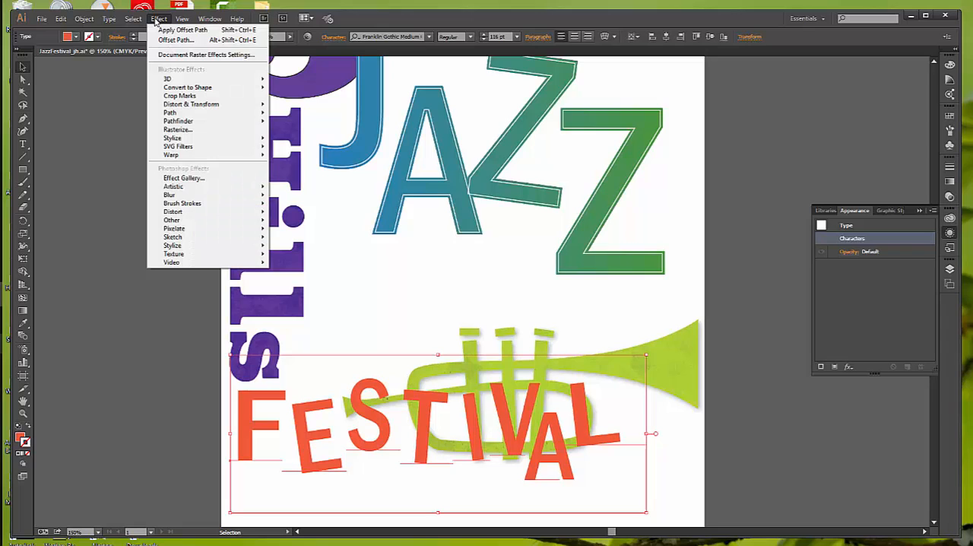
mouse_move(172, 245)
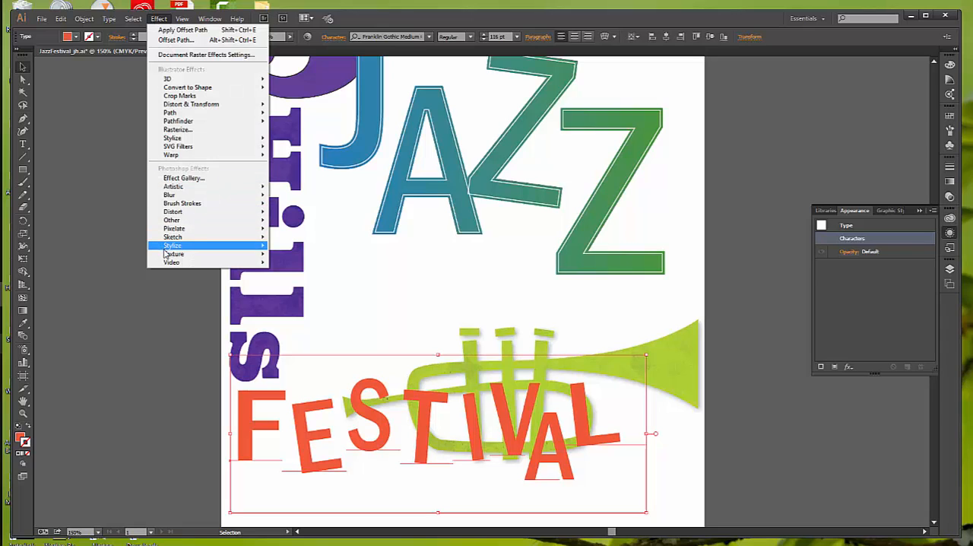
mouse_move(173, 254)
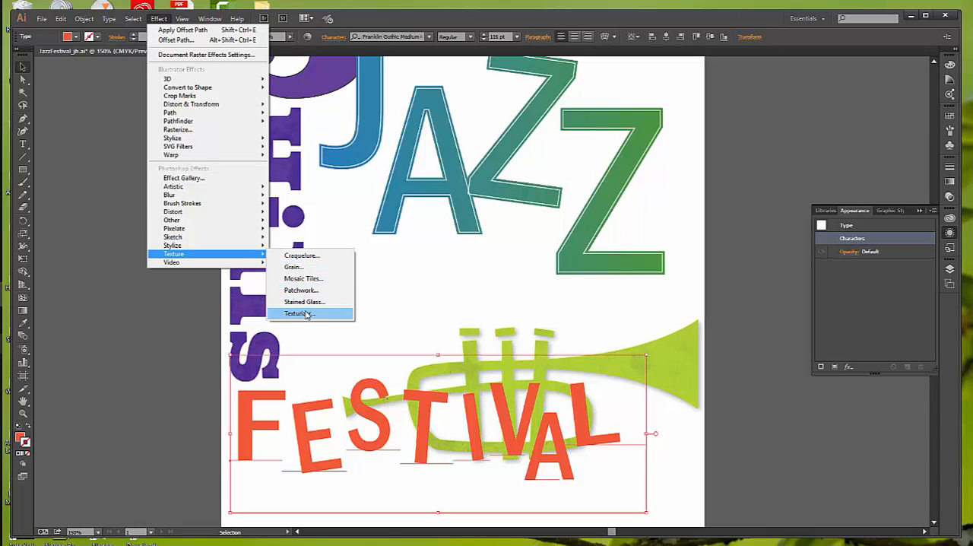
click(297, 313)
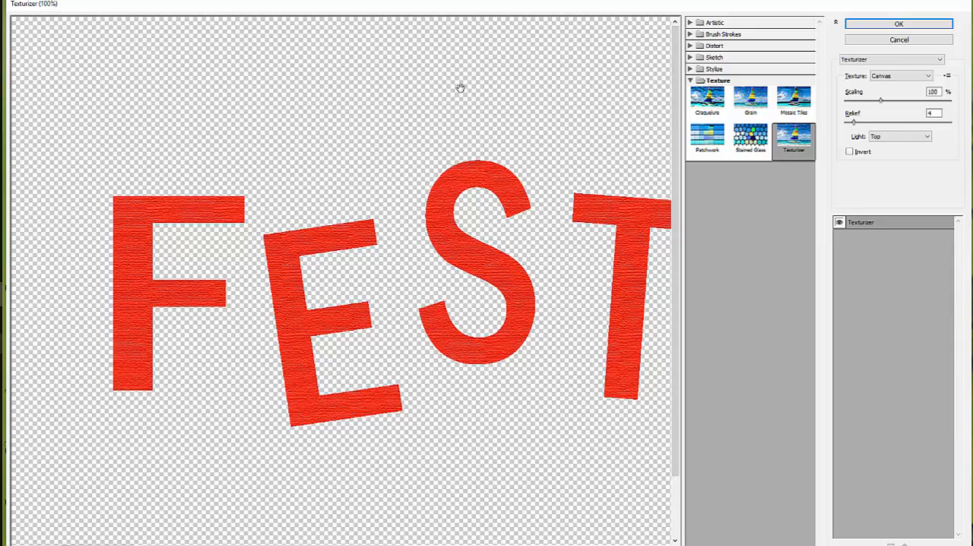
mouse_move(61, 22)
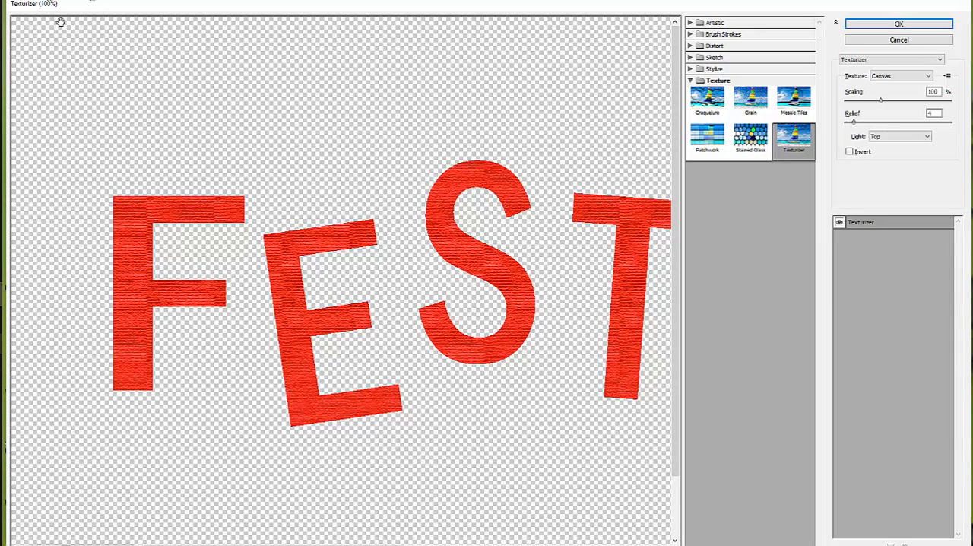
mouse_move(288, 337)
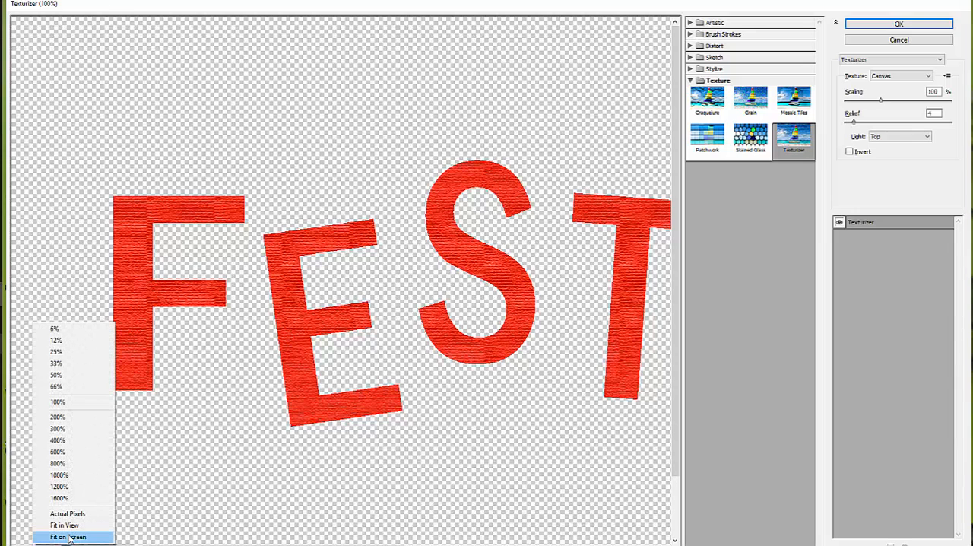
Set the Texturizer preview zoom to Fit on Screen so the whole FESTIVAL word shows
click(67, 537)
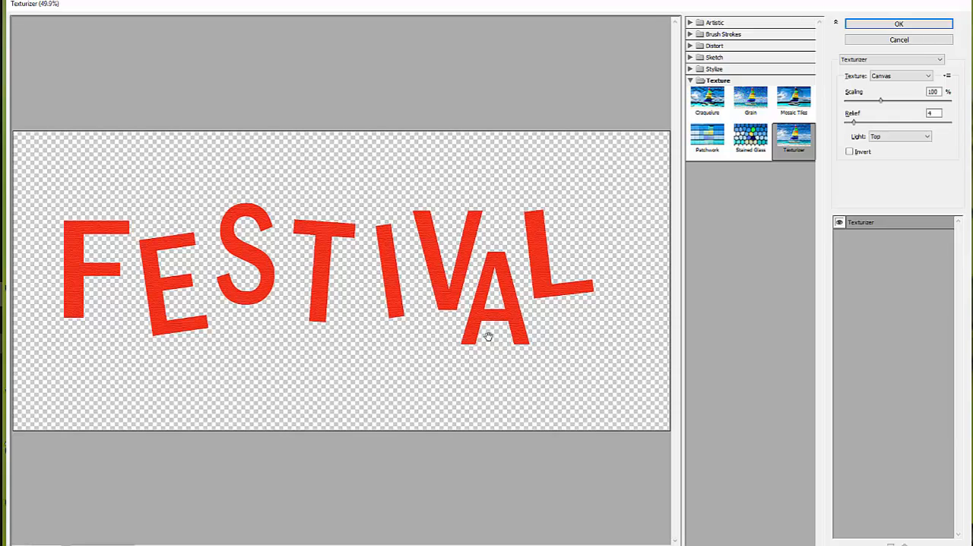
mouse_move(469, 321)
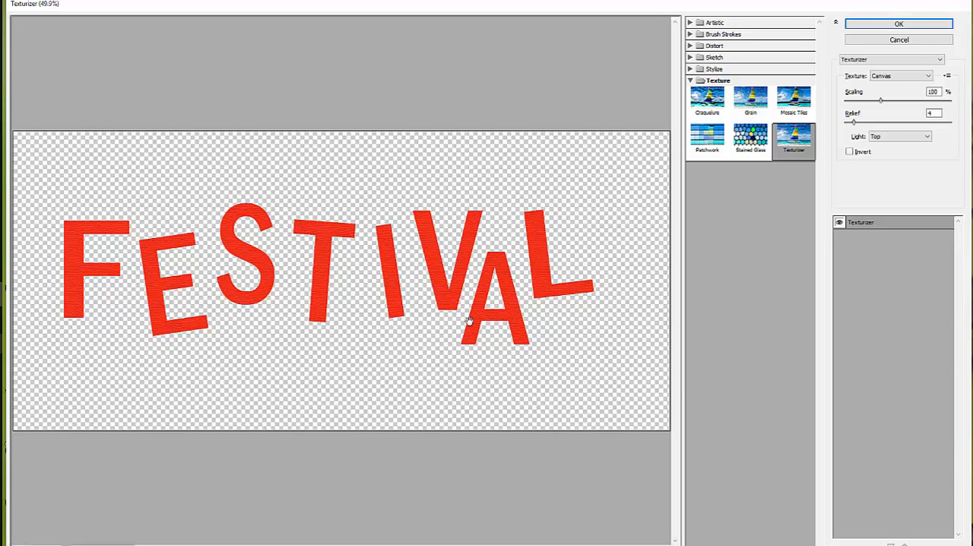